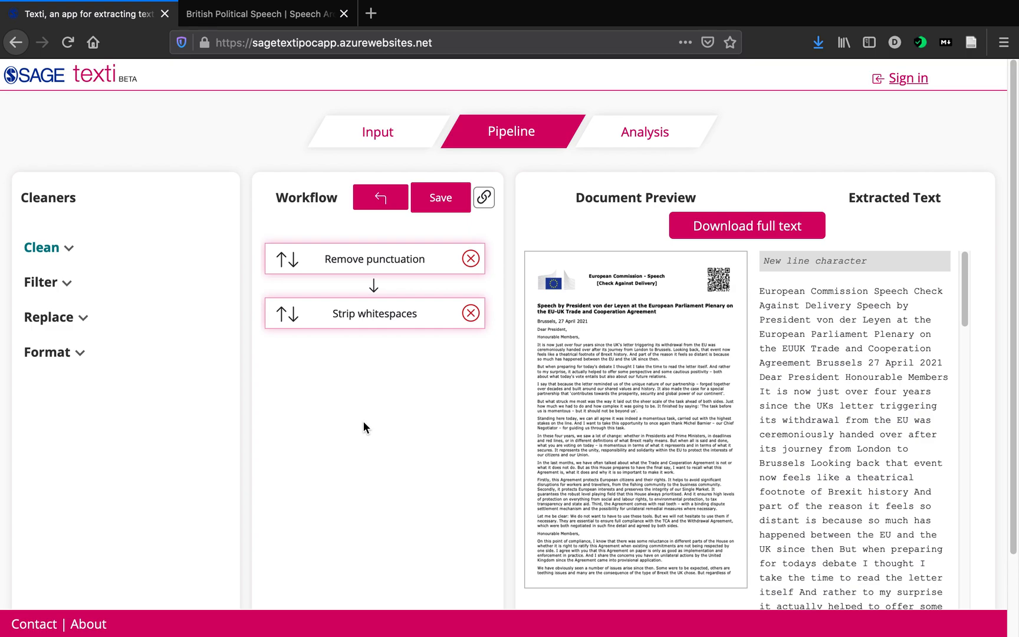
mouse_move(417, 337)
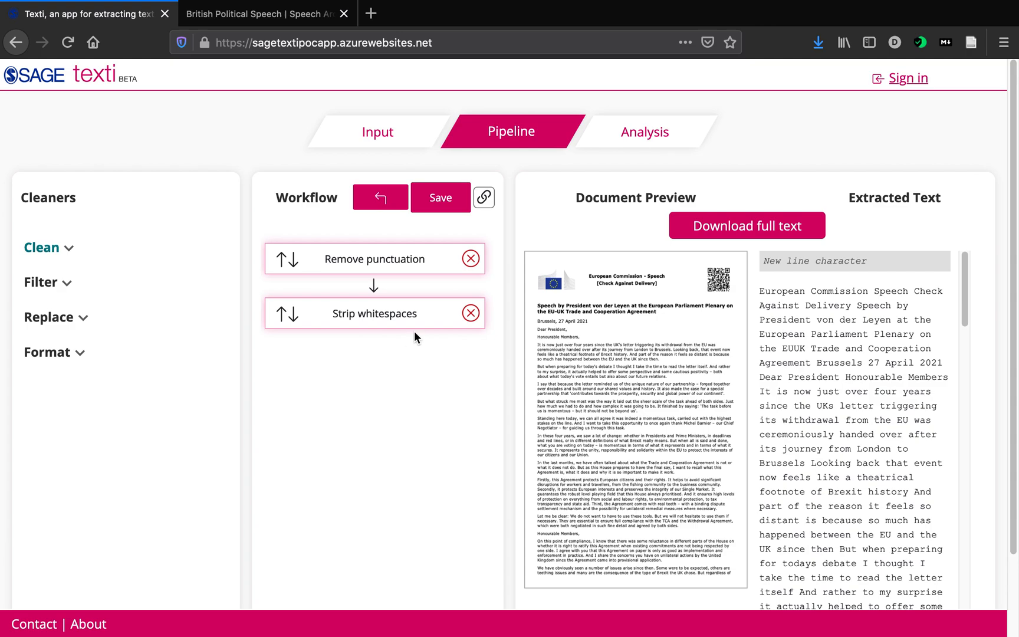
mouse_move(381, 379)
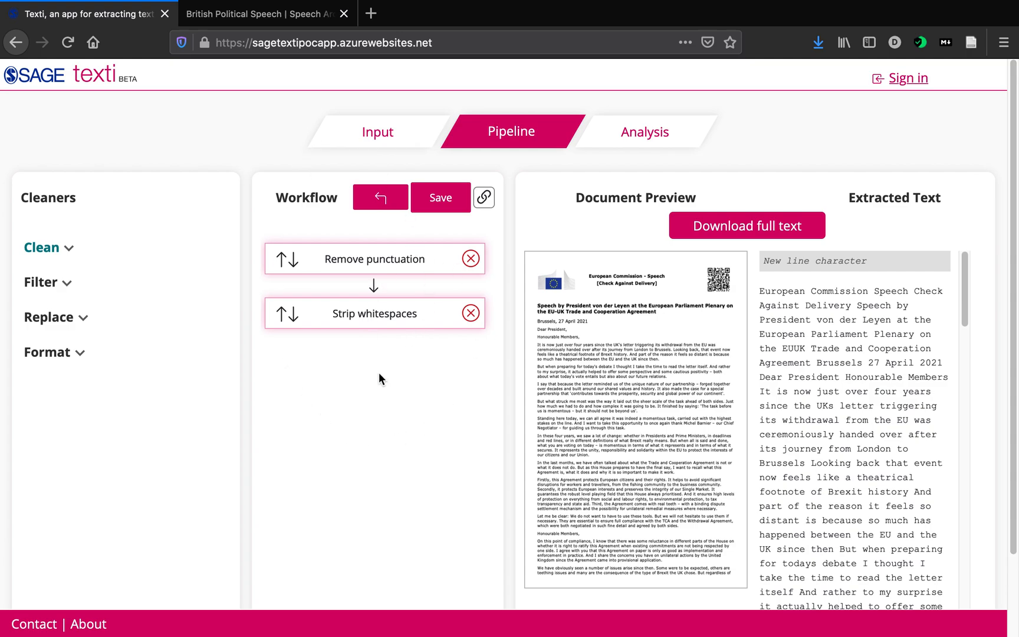
mouse_move(393, 370)
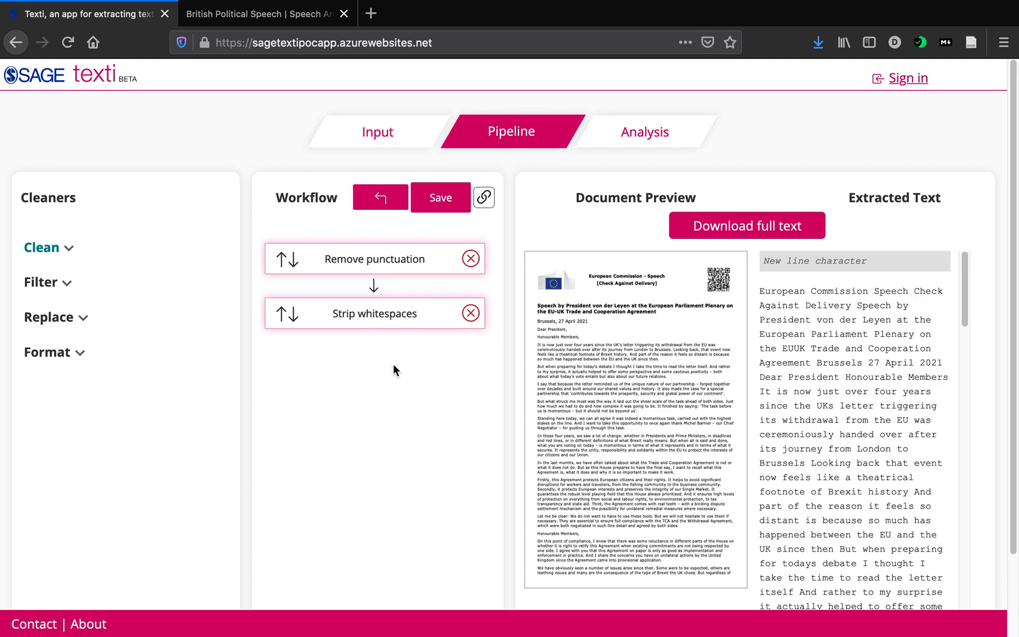
mouse_move(112, 314)
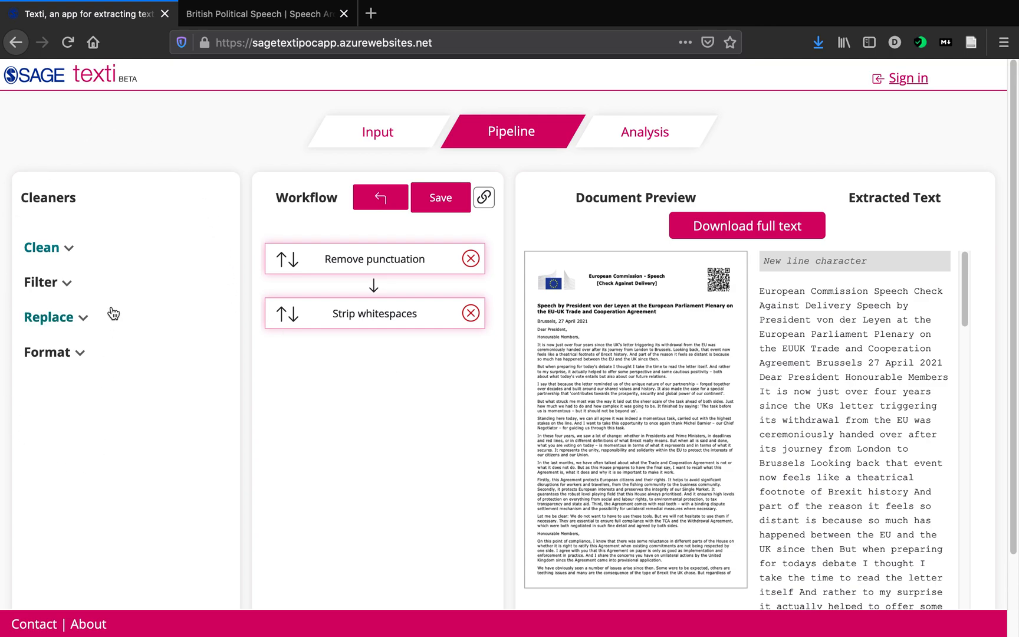
mouse_move(72, 252)
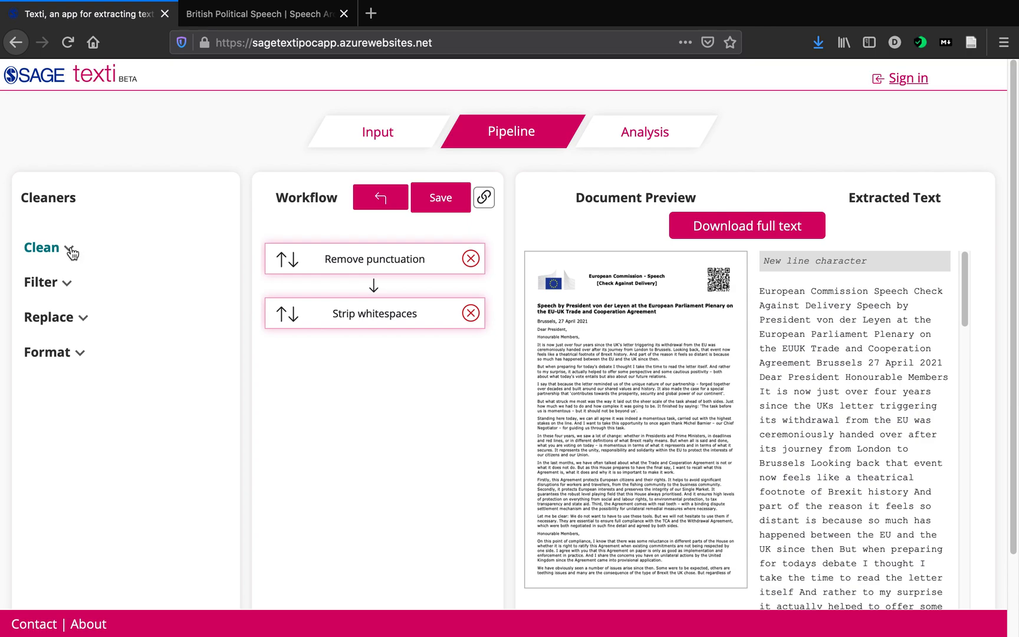
Expand the Clean category to list the available cleaning steps.
click(41, 282)
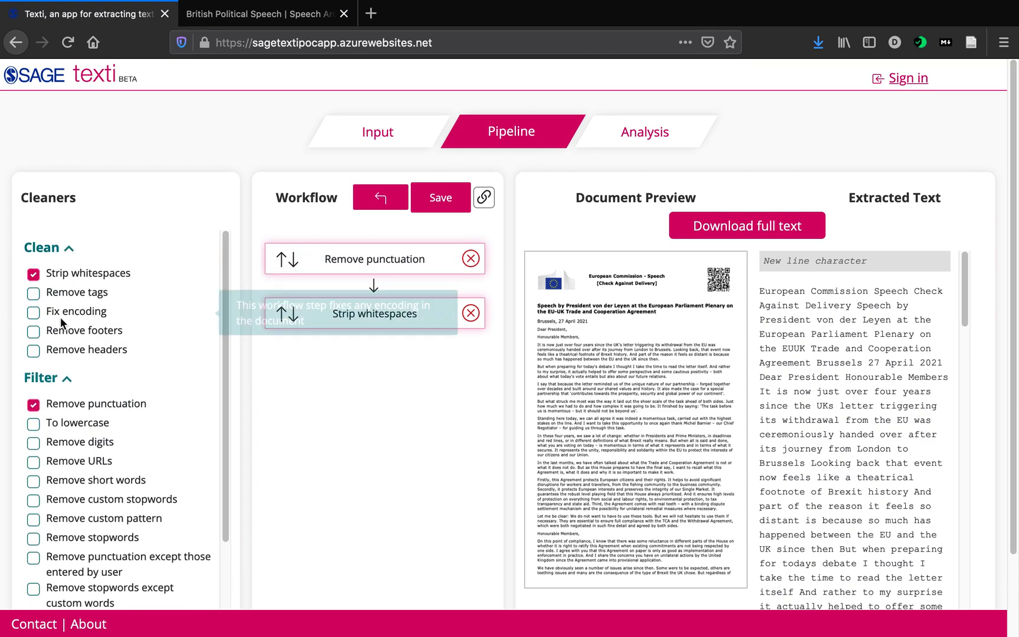
mouse_move(87, 272)
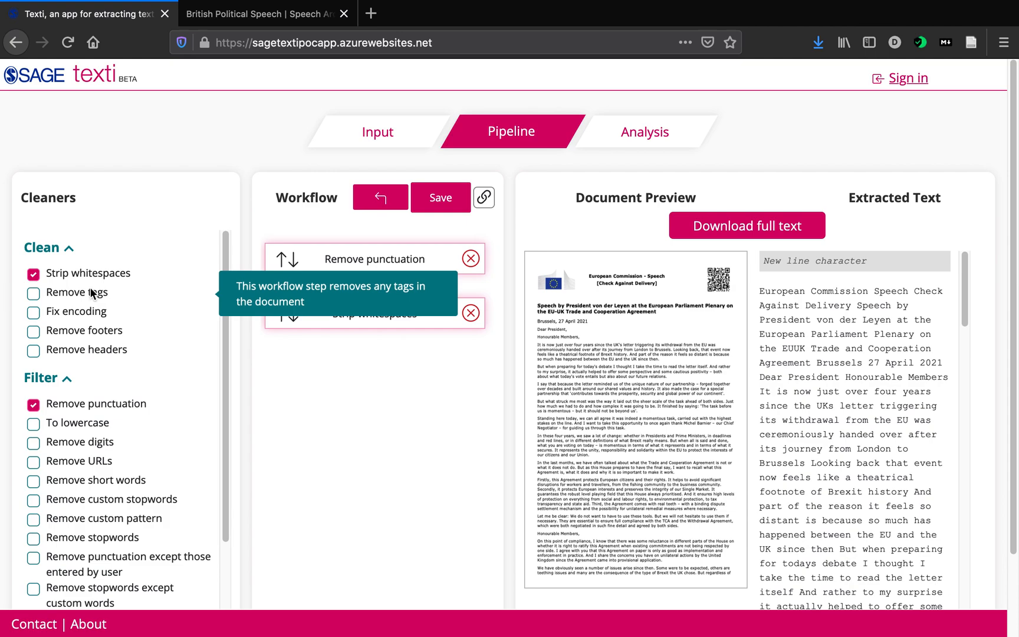
mouse_move(78, 331)
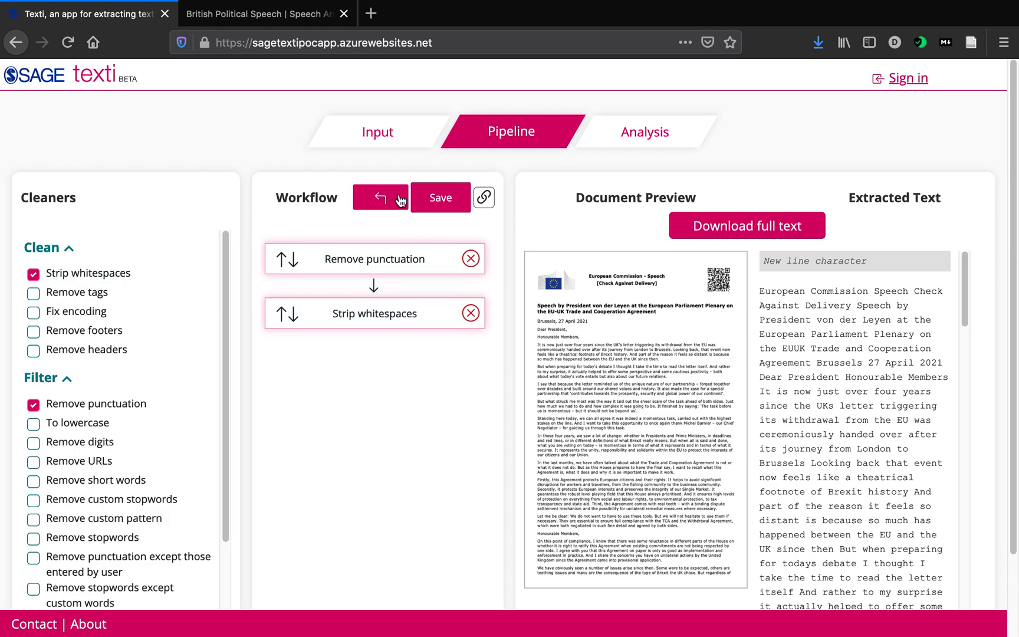
mouse_move(370, 269)
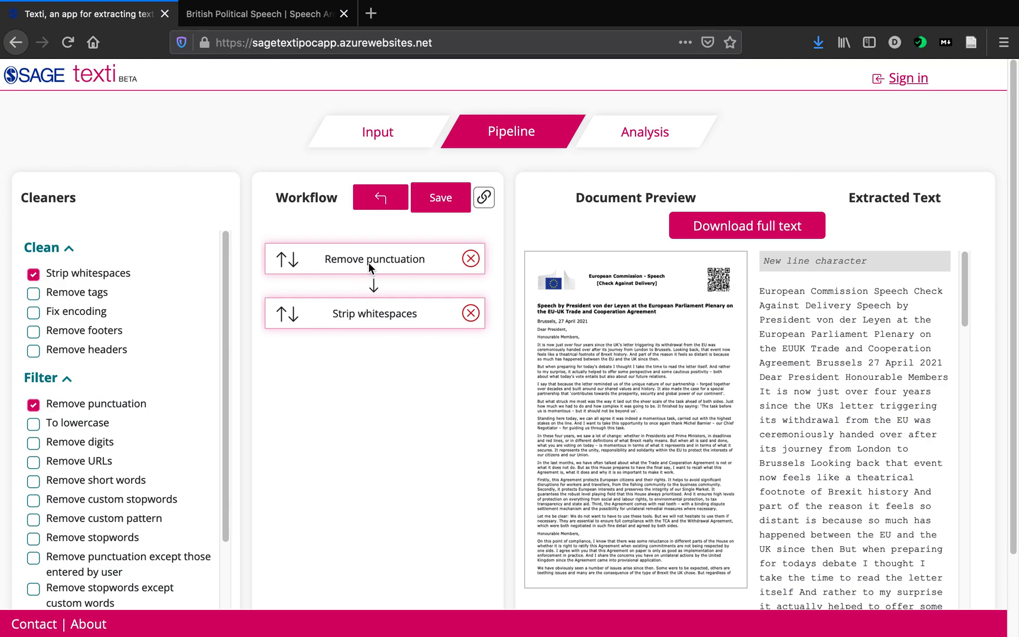
mouse_move(348, 306)
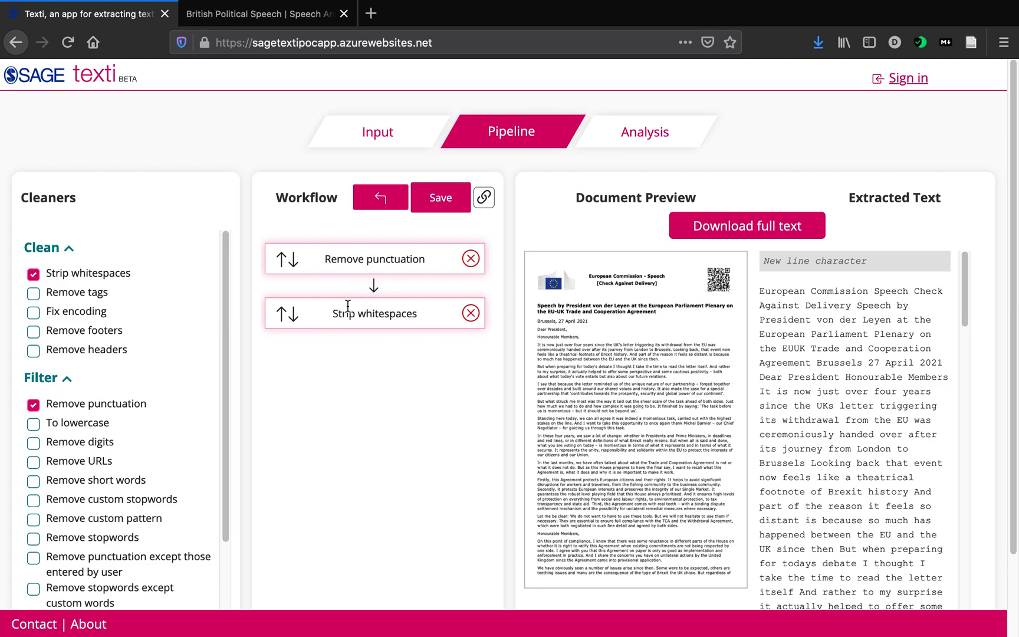
mouse_move(400, 323)
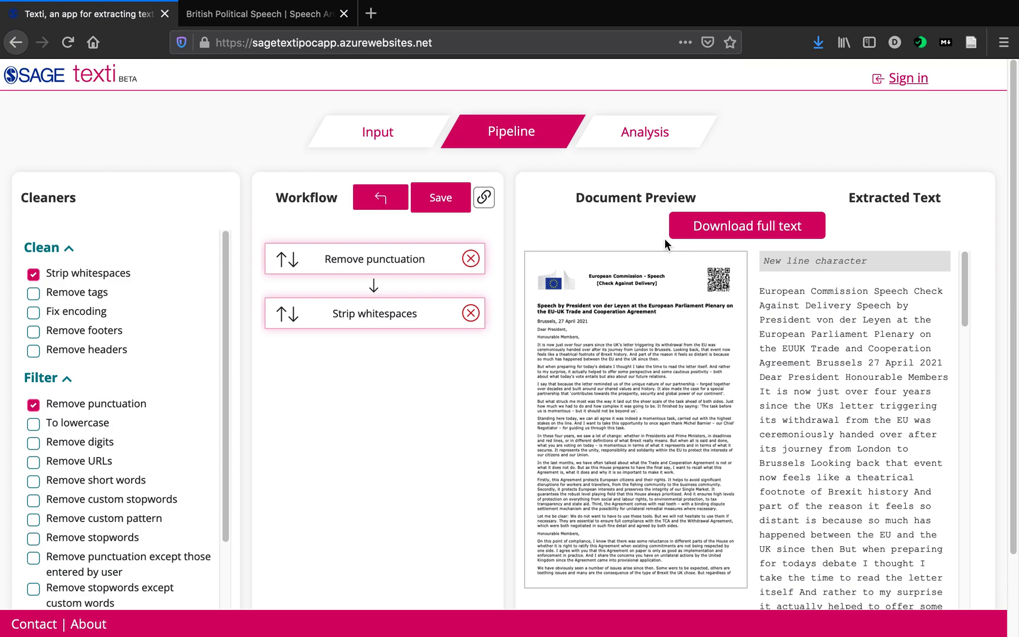
mouse_move(629, 378)
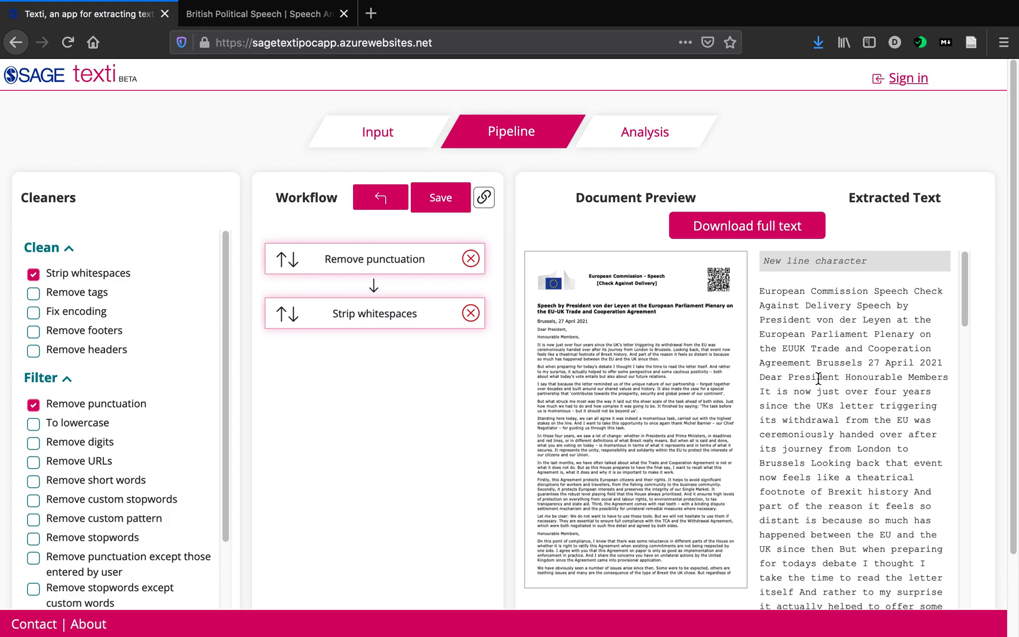
mouse_move(659, 310)
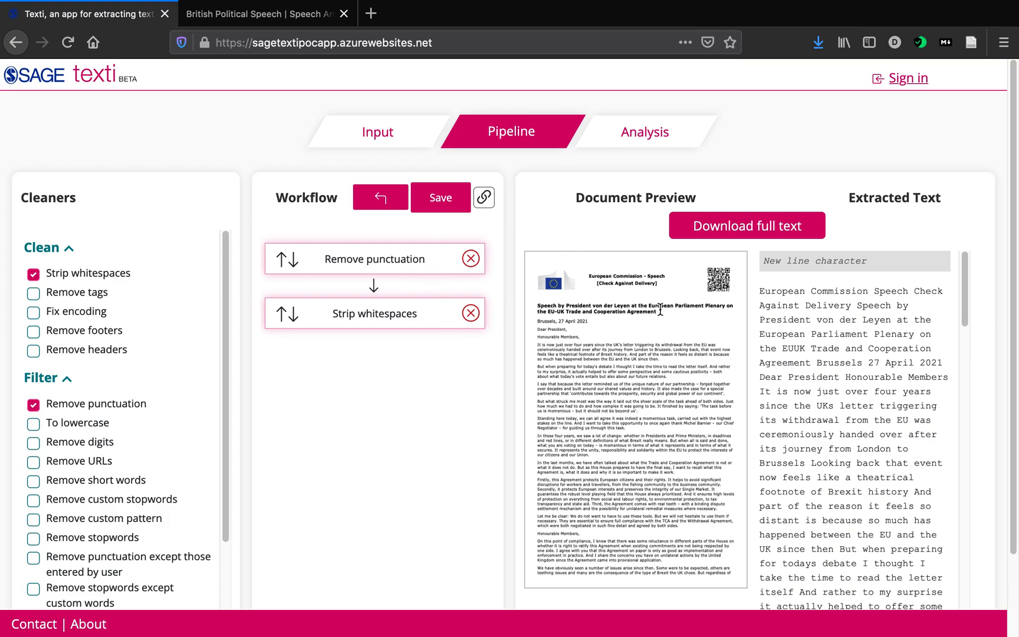
mouse_move(633, 296)
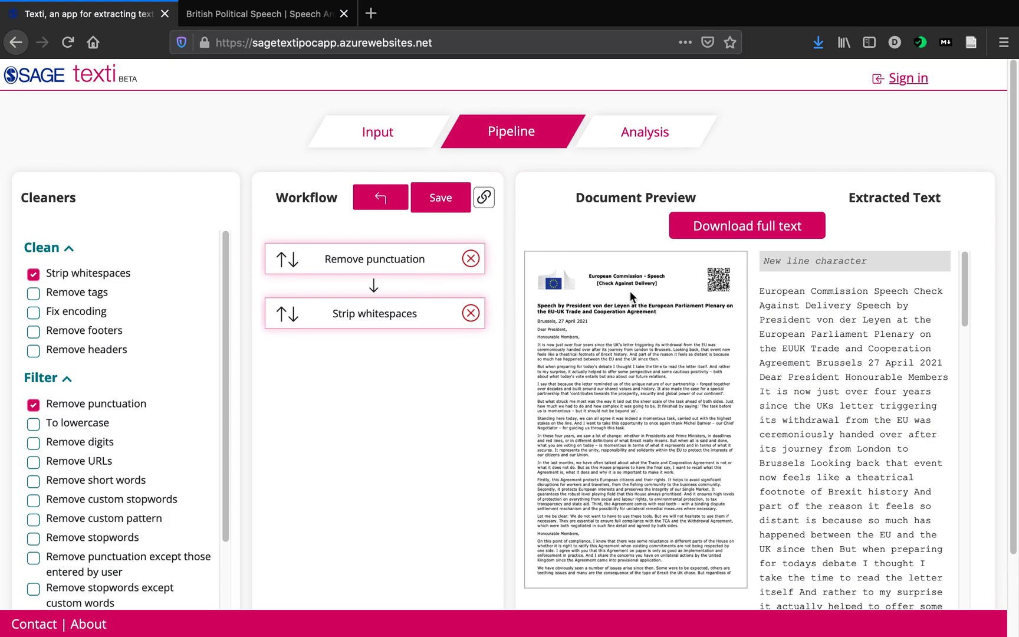
mouse_move(465, 271)
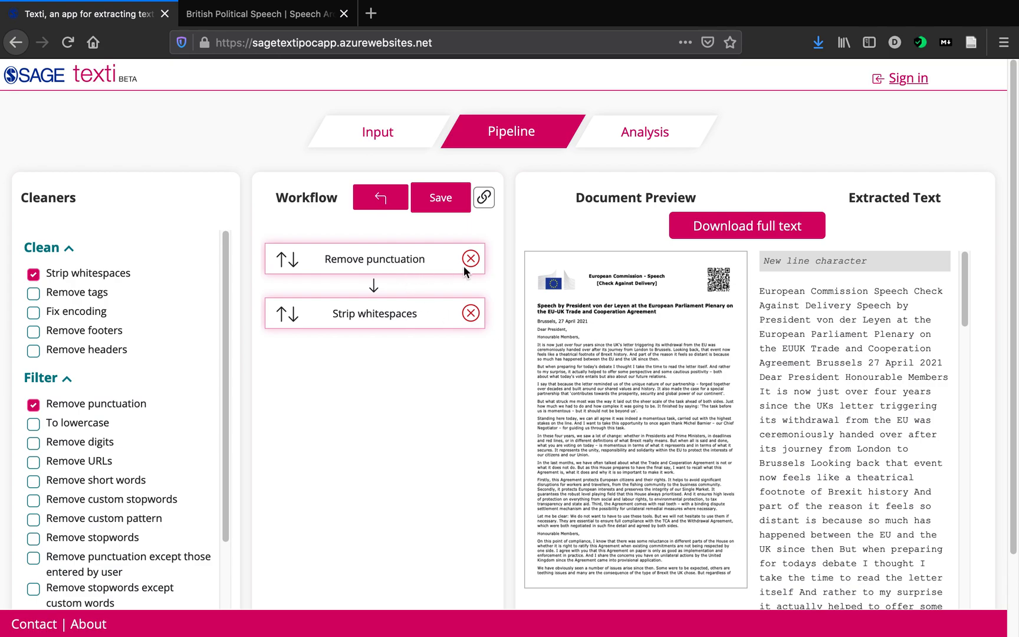
mouse_move(441, 320)
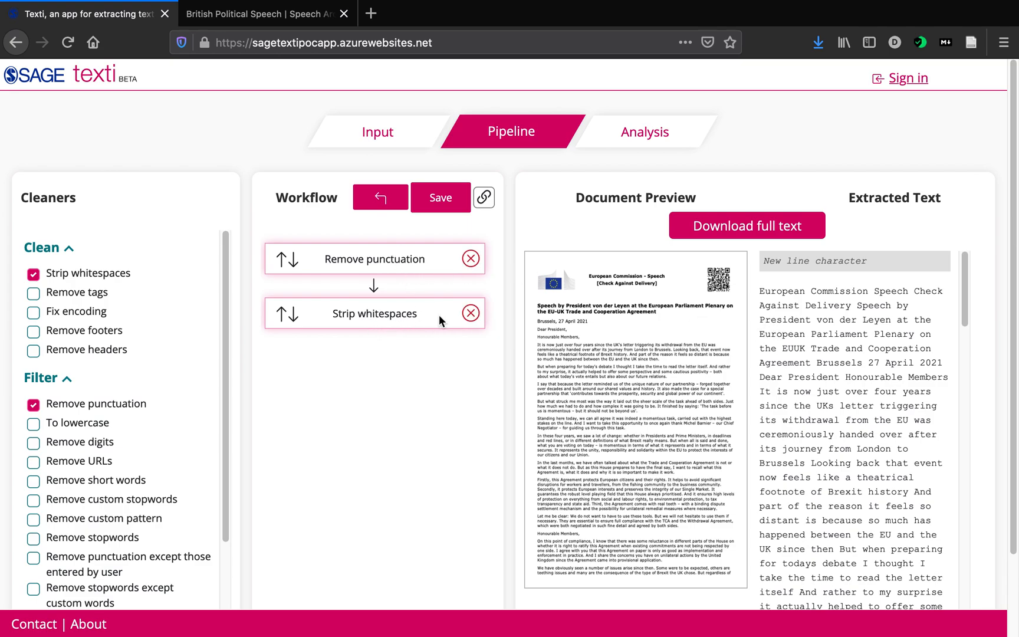
mouse_move(628, 309)
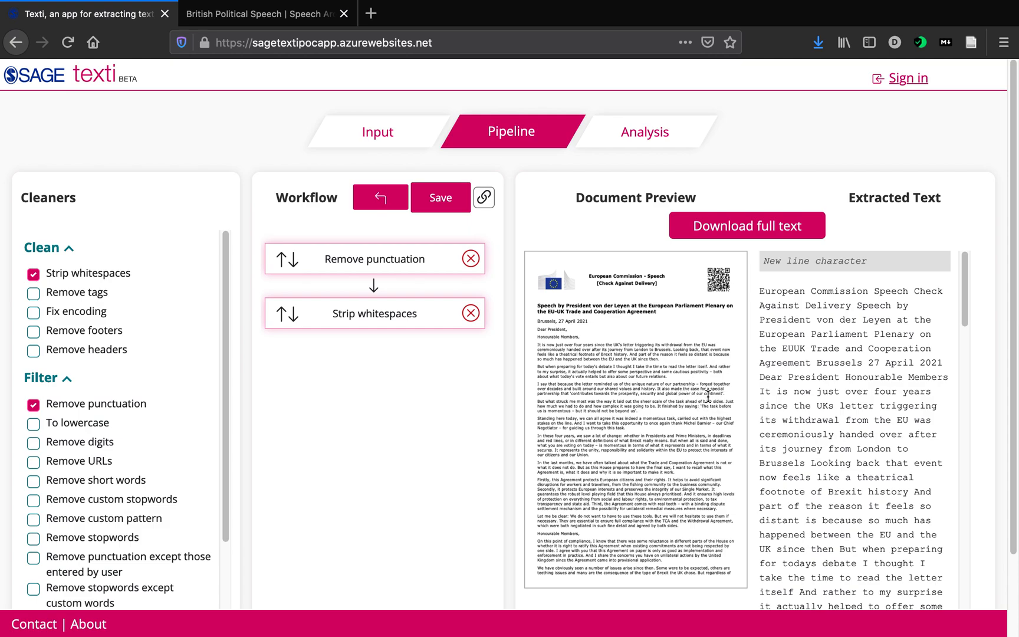
mouse_move(702, 394)
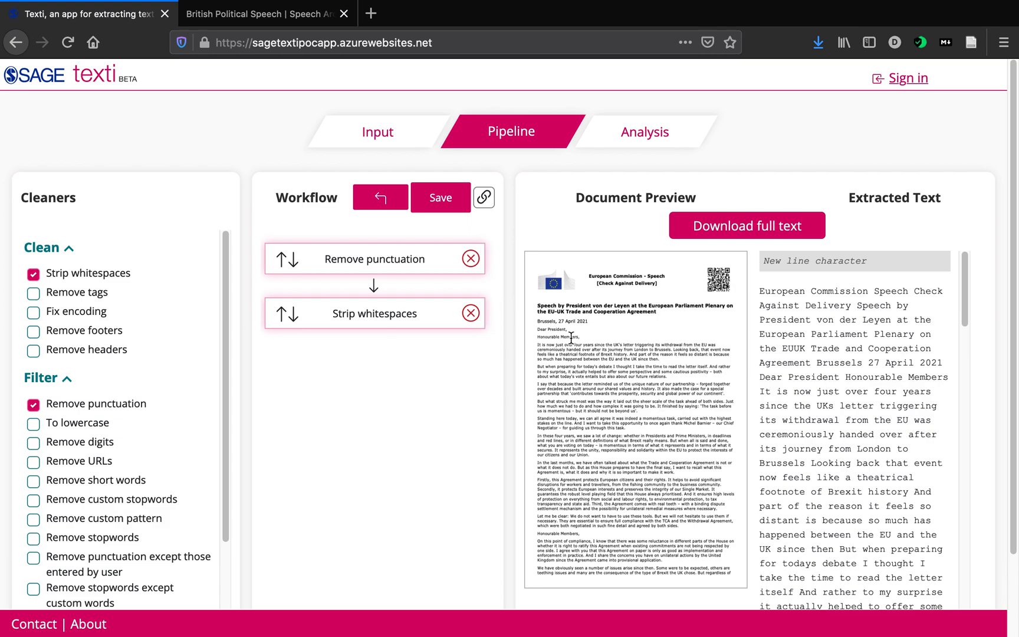
mouse_move(804, 404)
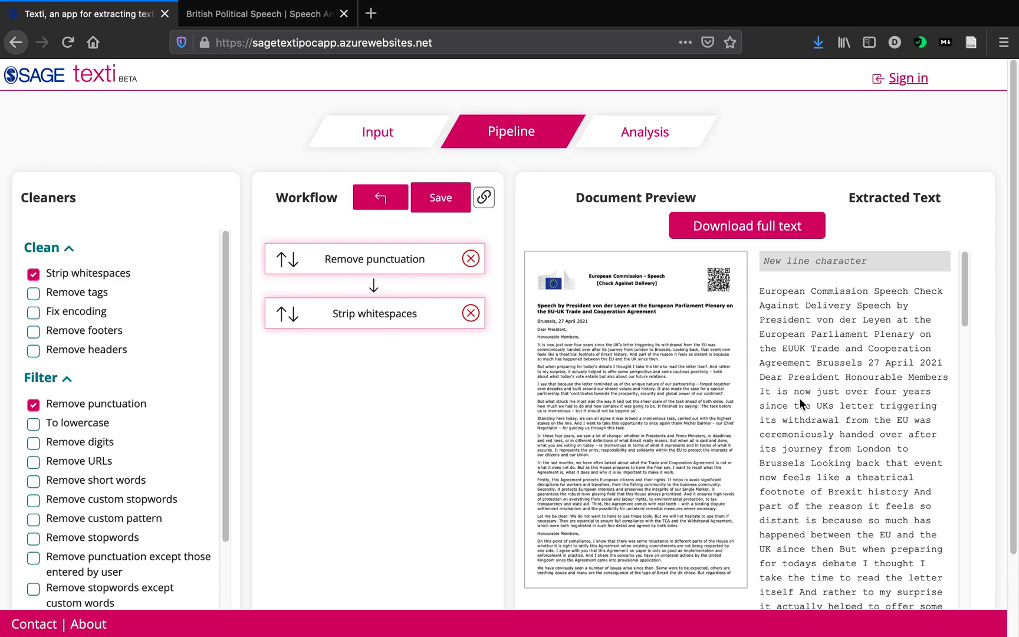
mouse_move(82, 442)
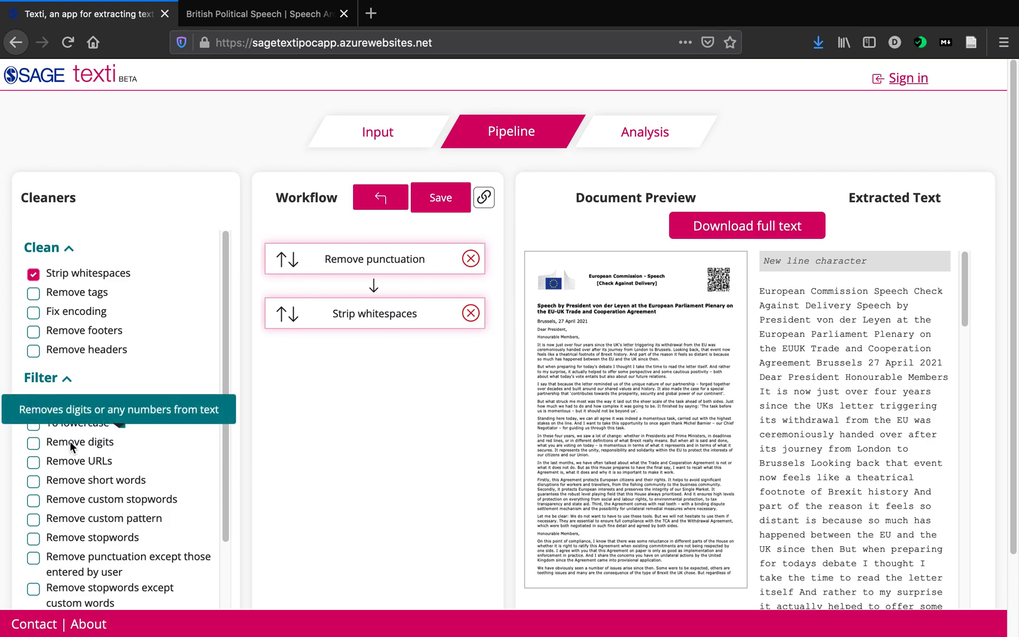
Add Remove digits as the third pipeline step and review the number-free extracted text.
click(33, 443)
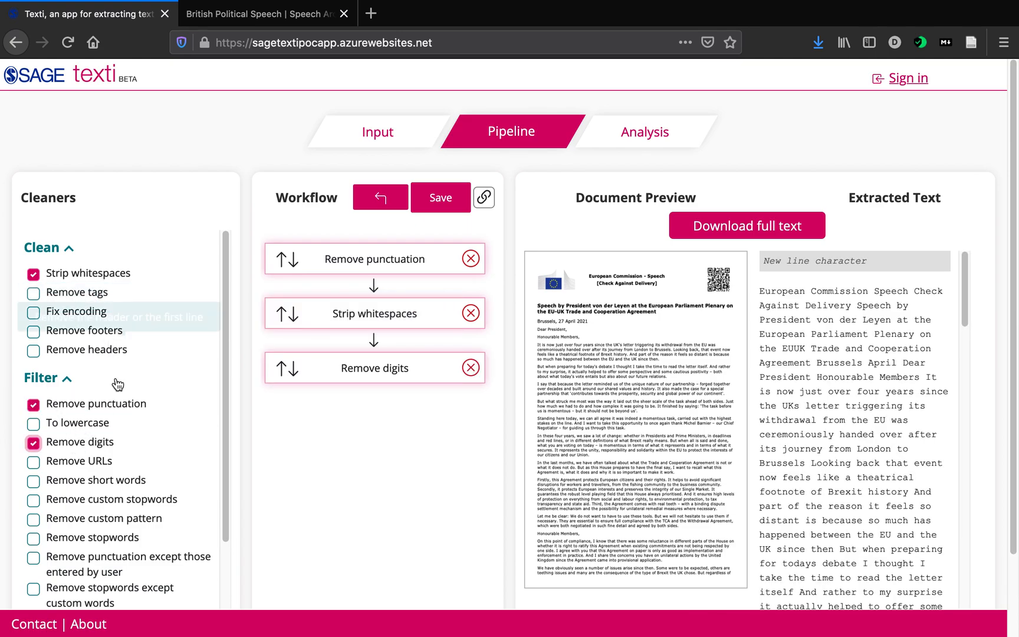
mouse_move(818, 419)
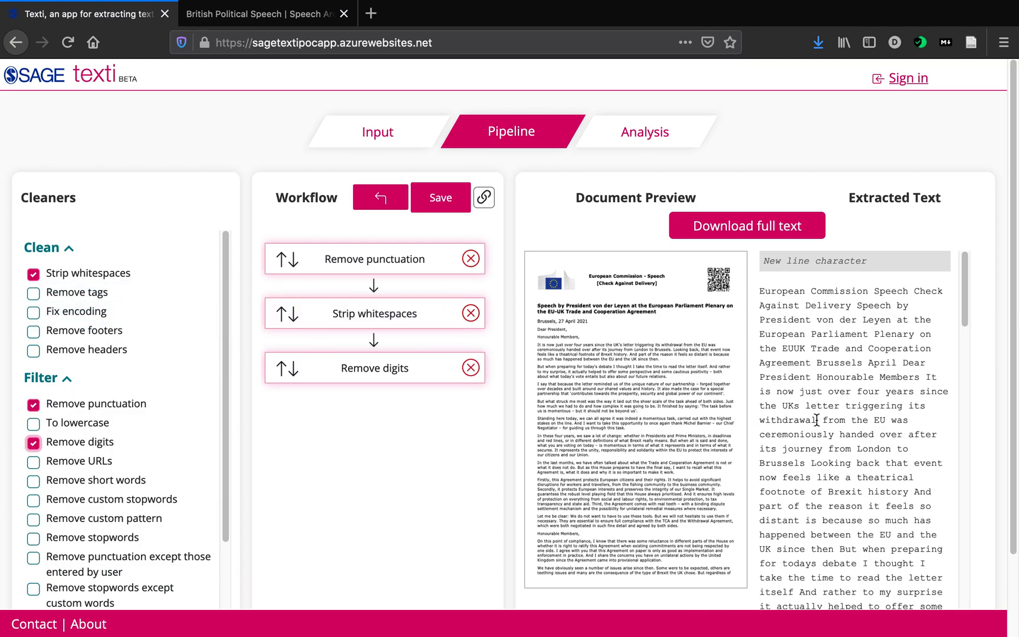
mouse_move(800, 391)
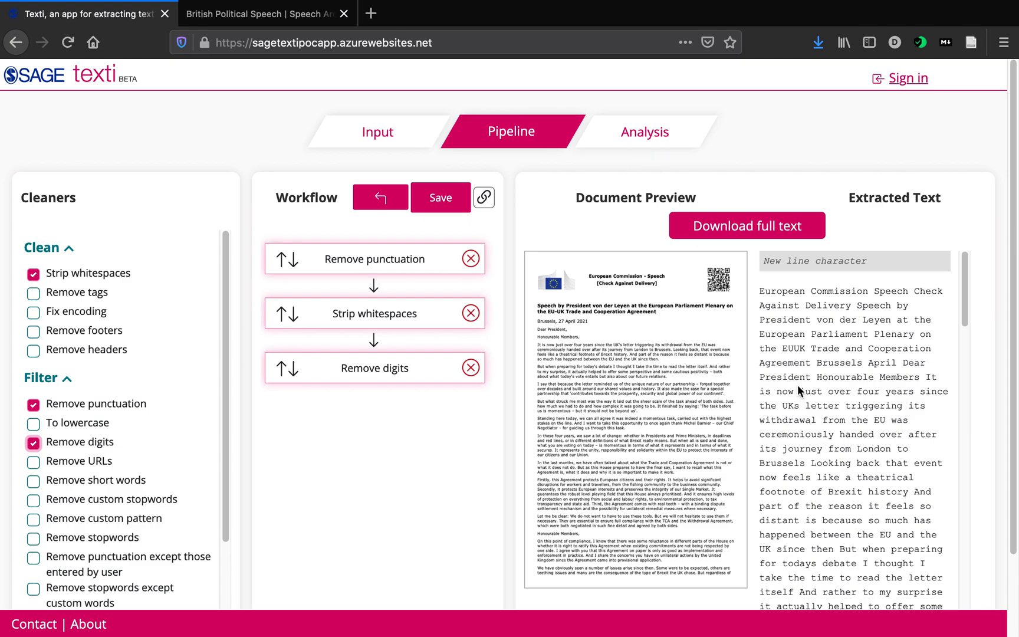
scroll(down, 3)
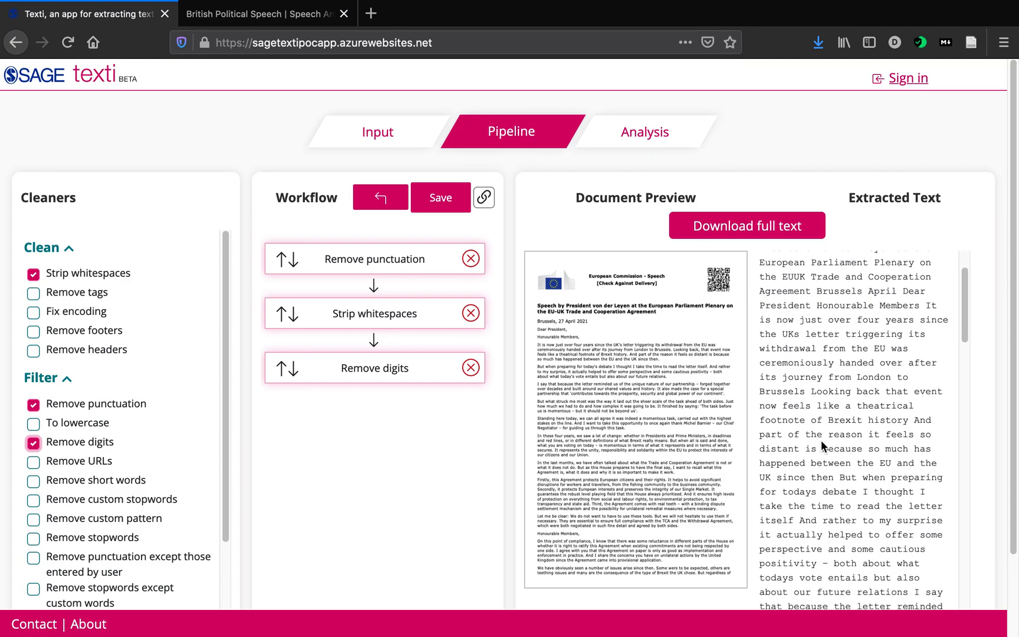
scroll(down, 3)
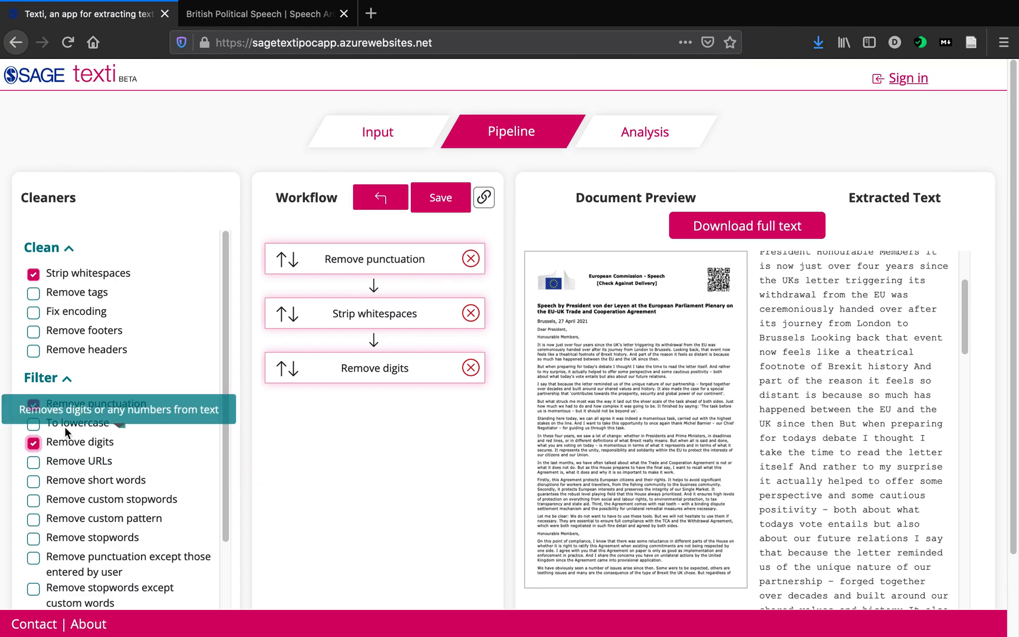
click(33, 422)
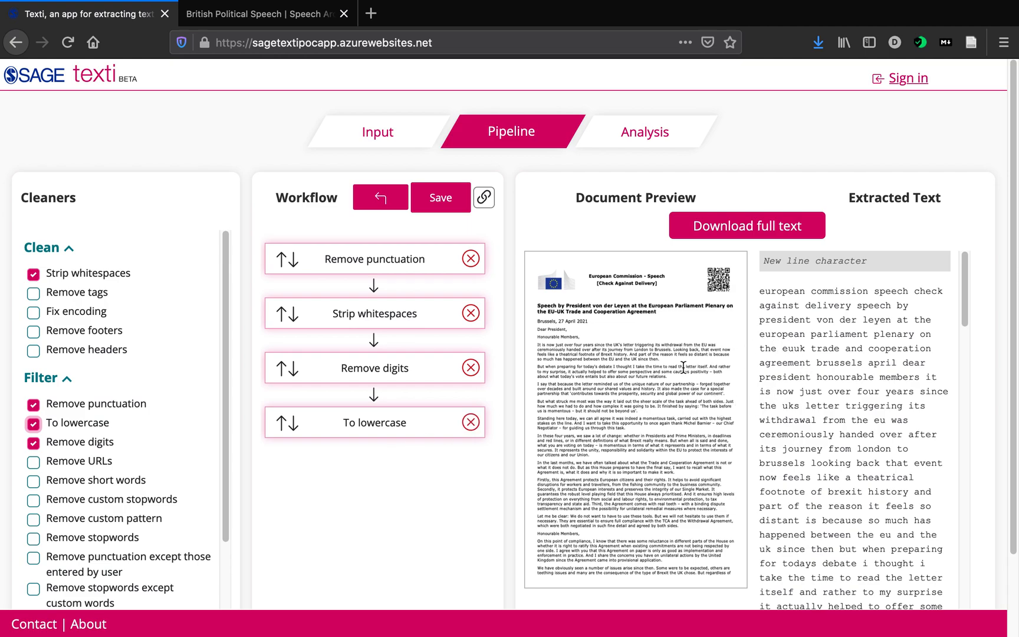
mouse_move(787, 406)
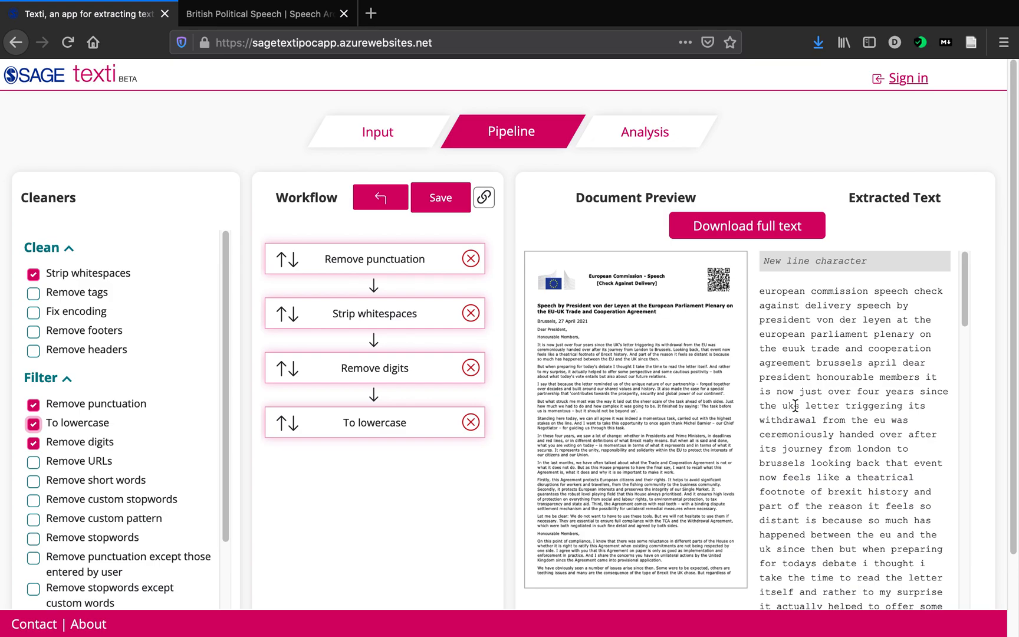
mouse_move(826, 415)
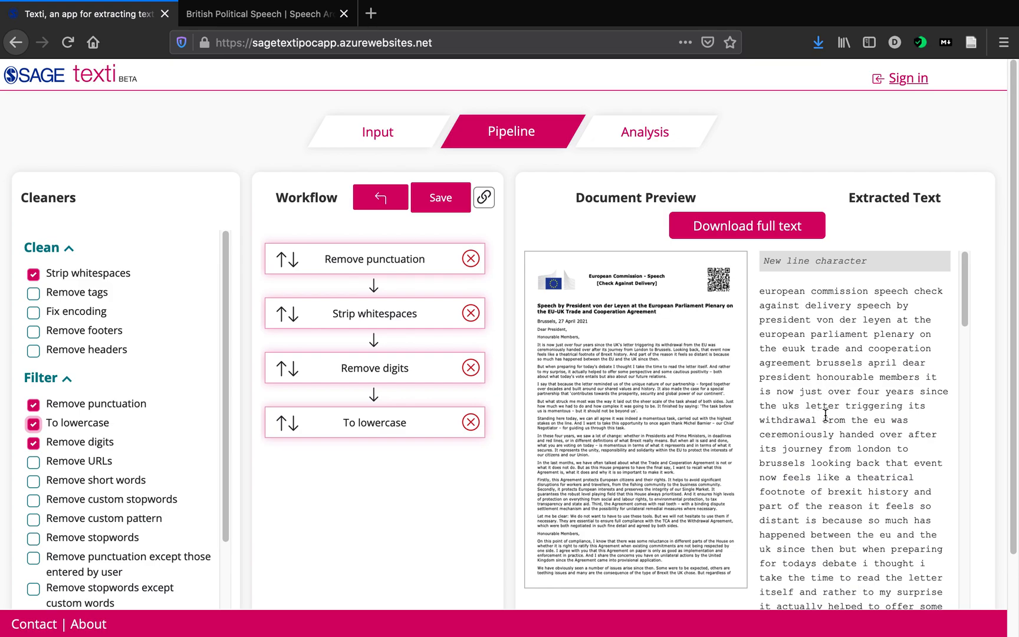
scroll(down, 3)
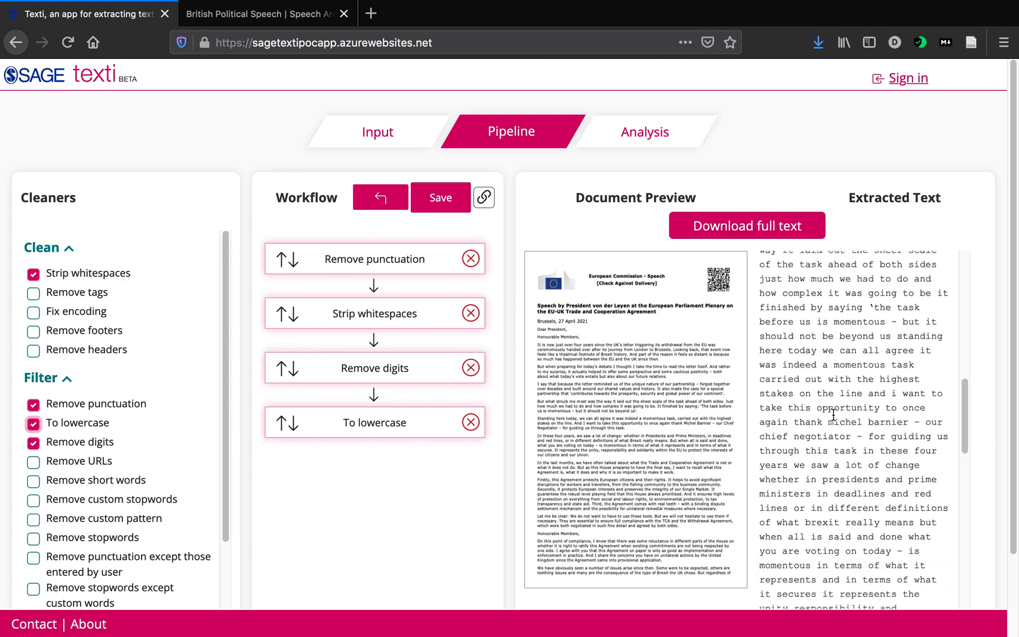
scroll(down, 3)
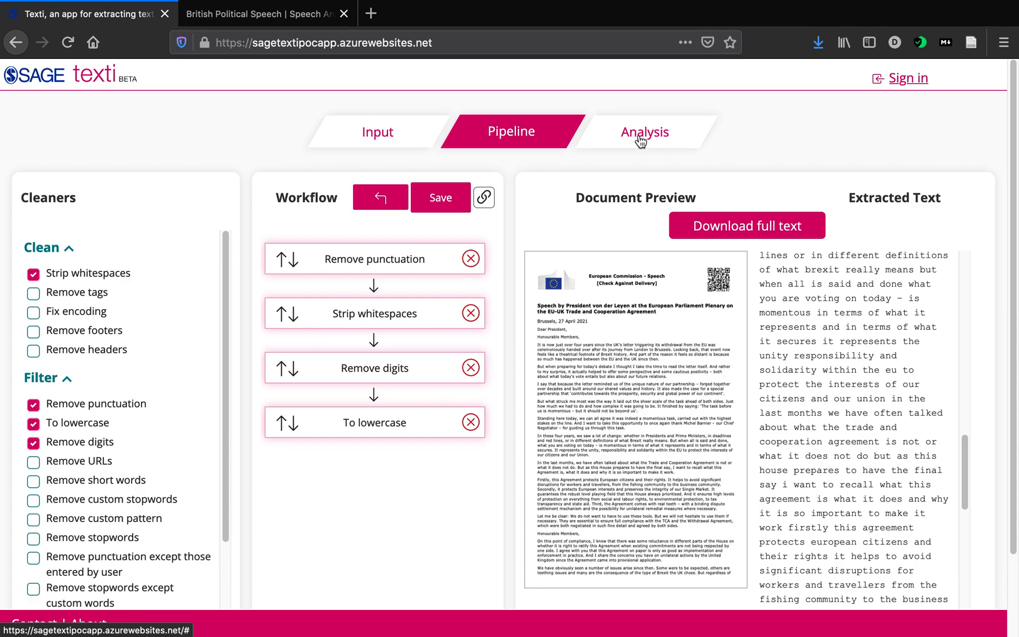
Switch to the Analysis stage to see the word cloud of the cleaned speech.
click(645, 131)
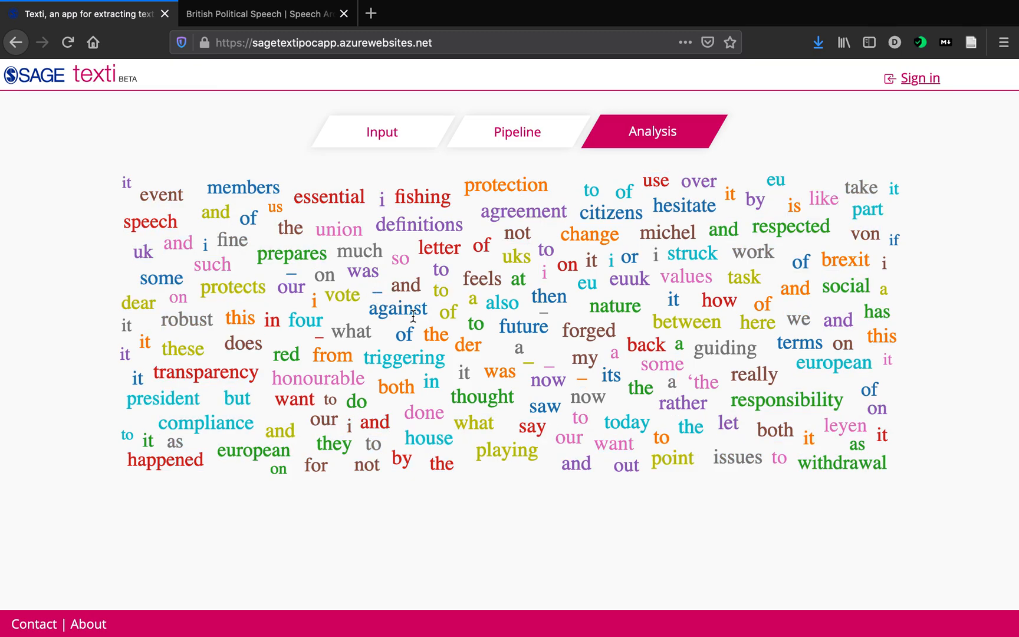
mouse_move(552, 156)
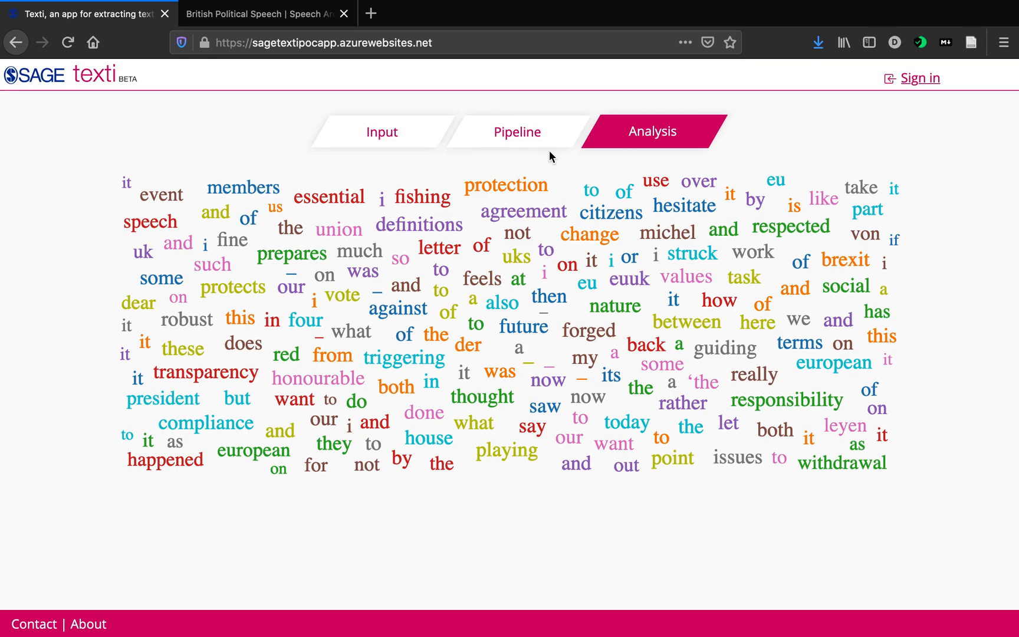
Return to the Pipeline stage and review the four-step pipeline's extracted text.
click(516, 131)
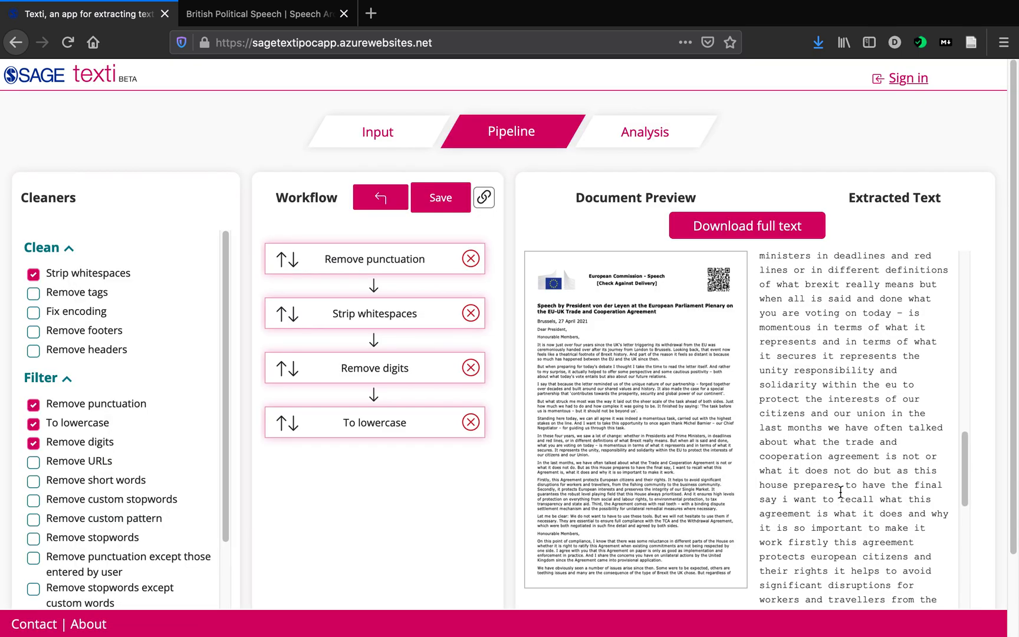
scroll(down, 3)
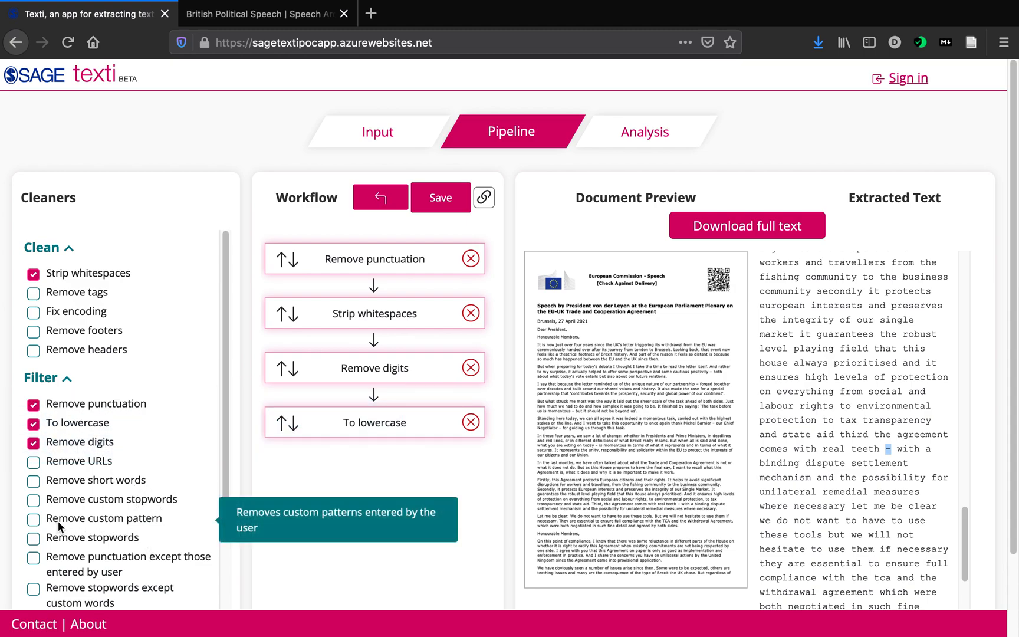
Add Remove custom pattern for the dash as a fifth step and check the word cloud again.
click(33, 519)
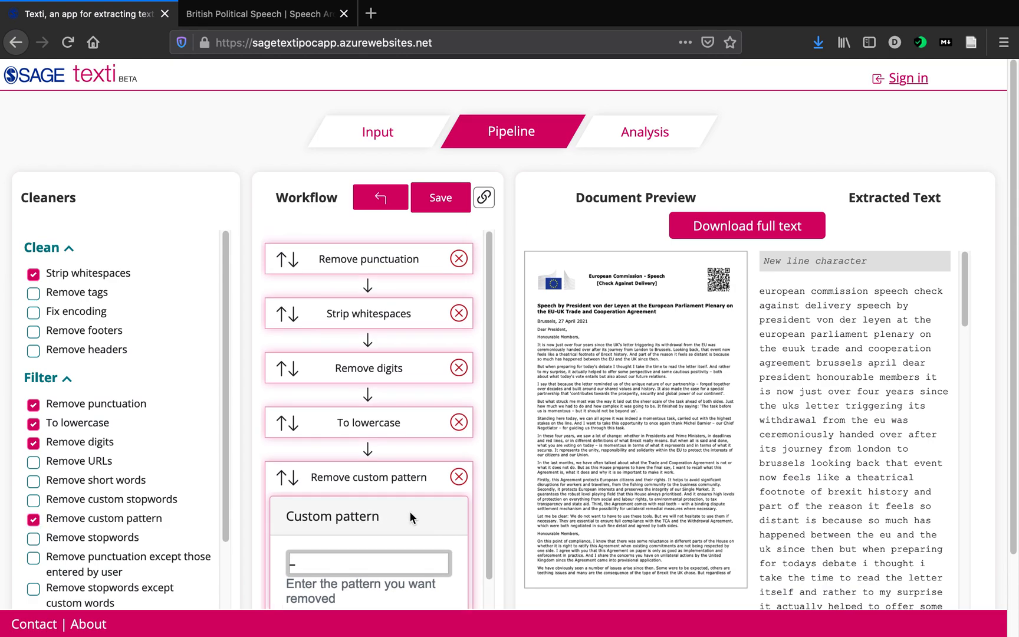
scroll(down, 3)
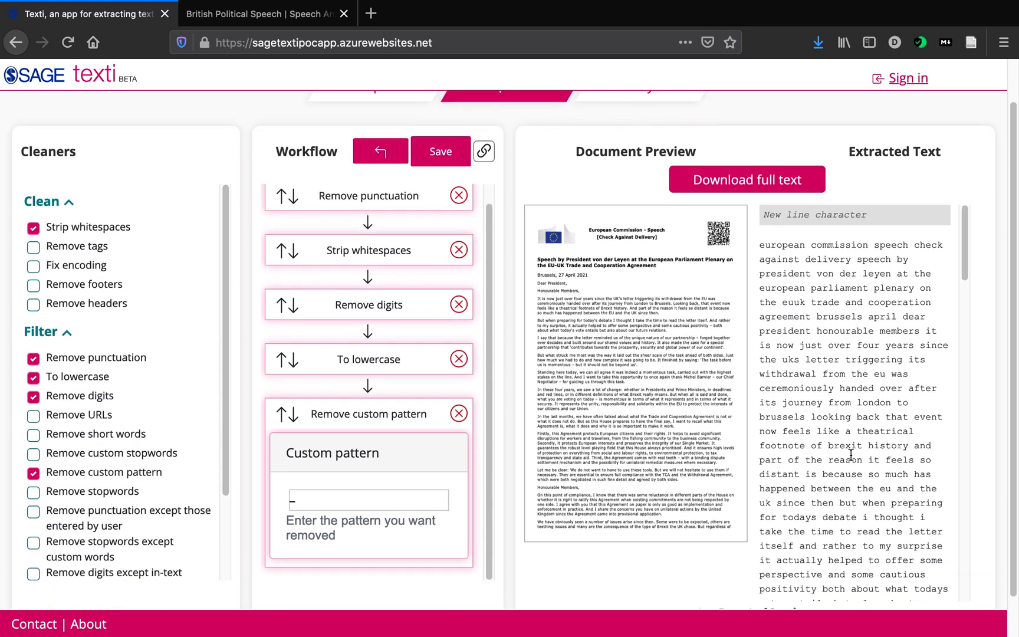
scroll(down, 3)
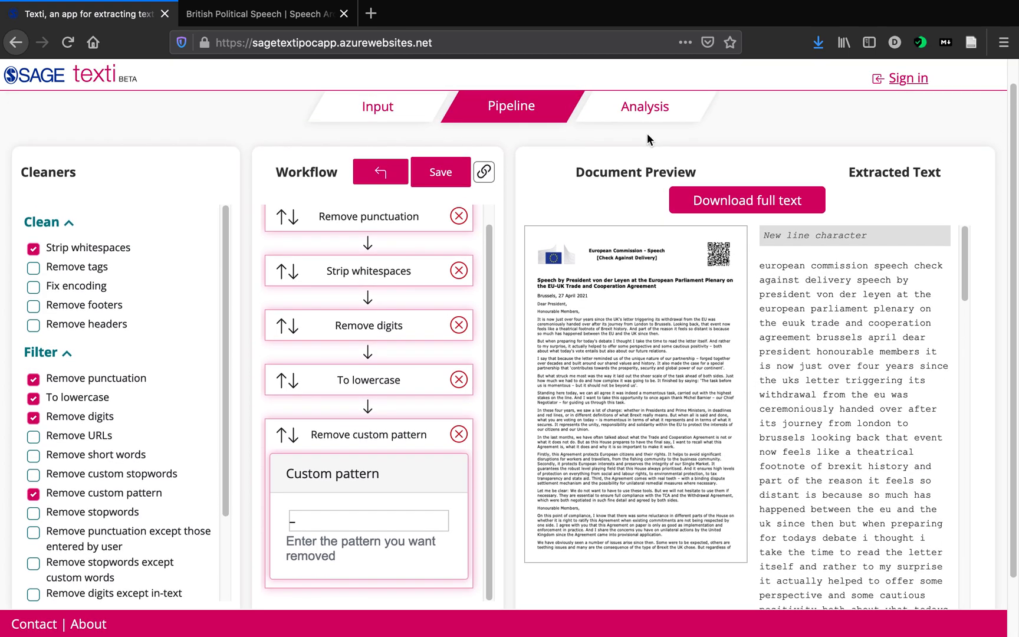
mouse_move(514, 321)
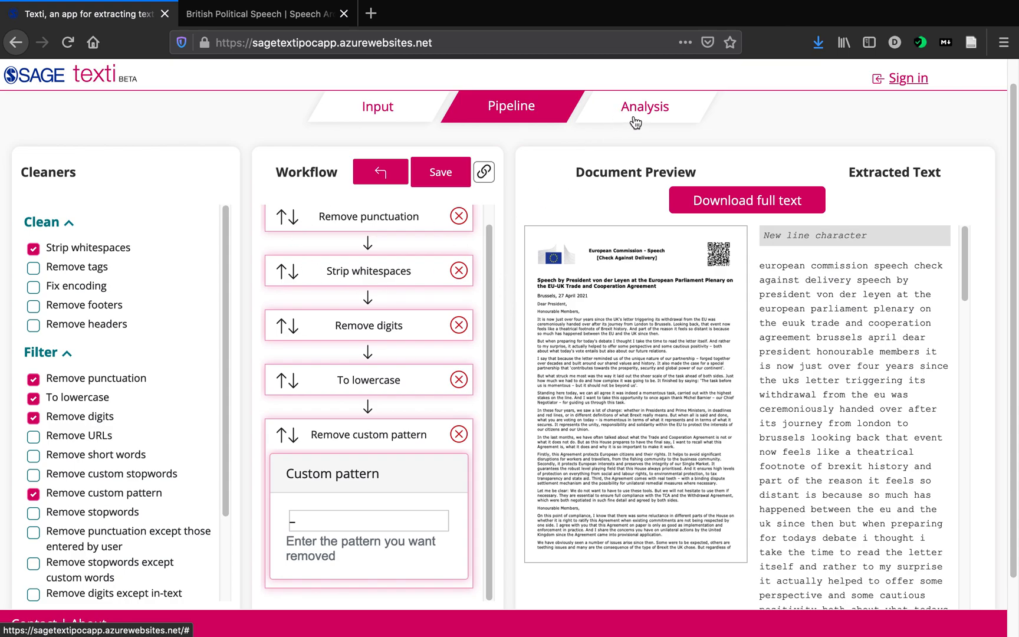
click(644, 107)
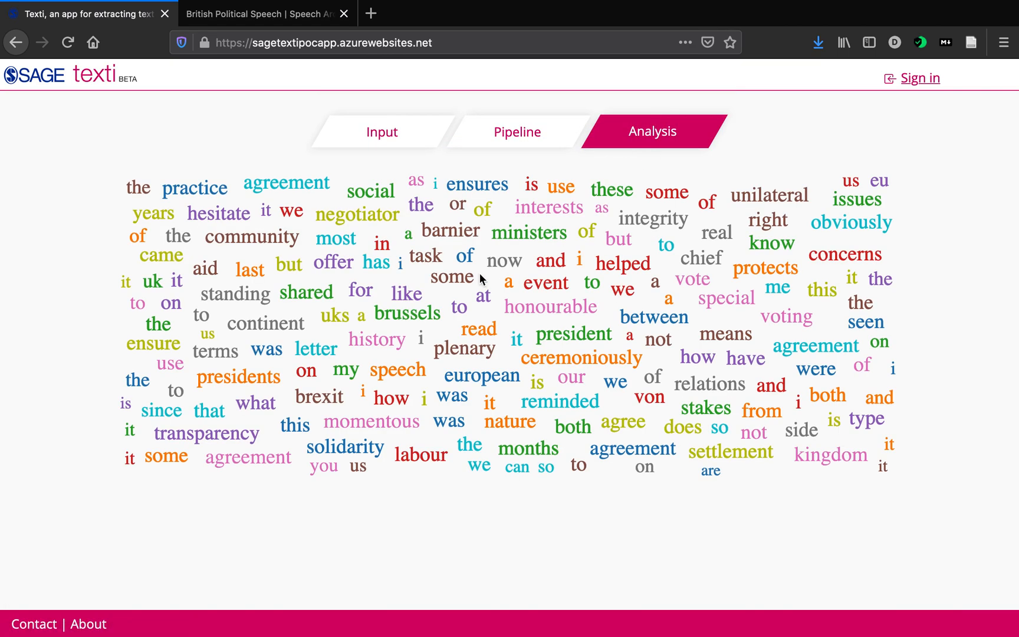
mouse_move(598, 249)
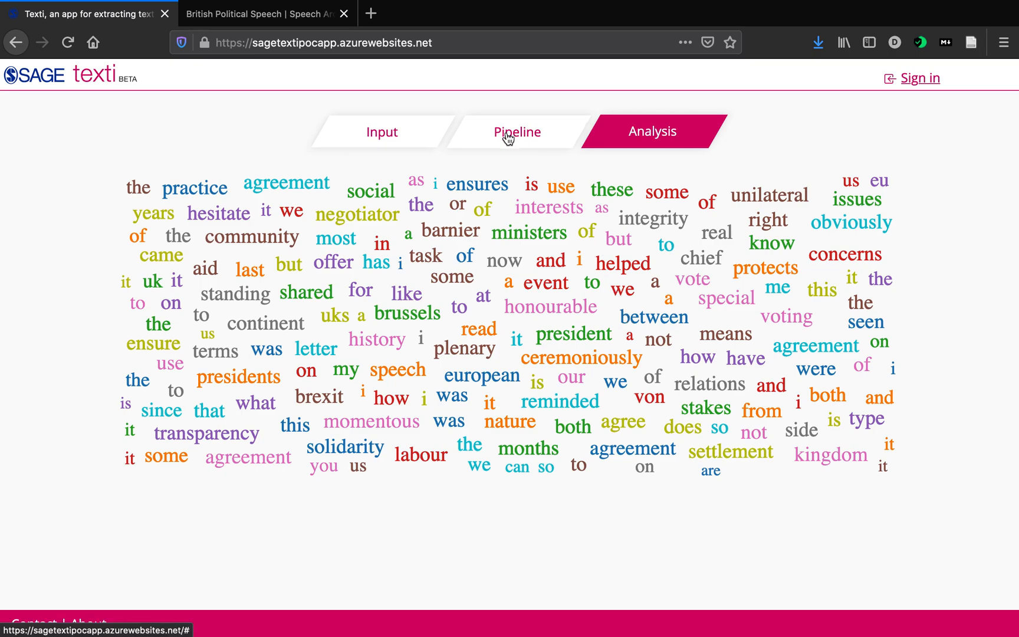
click(517, 131)
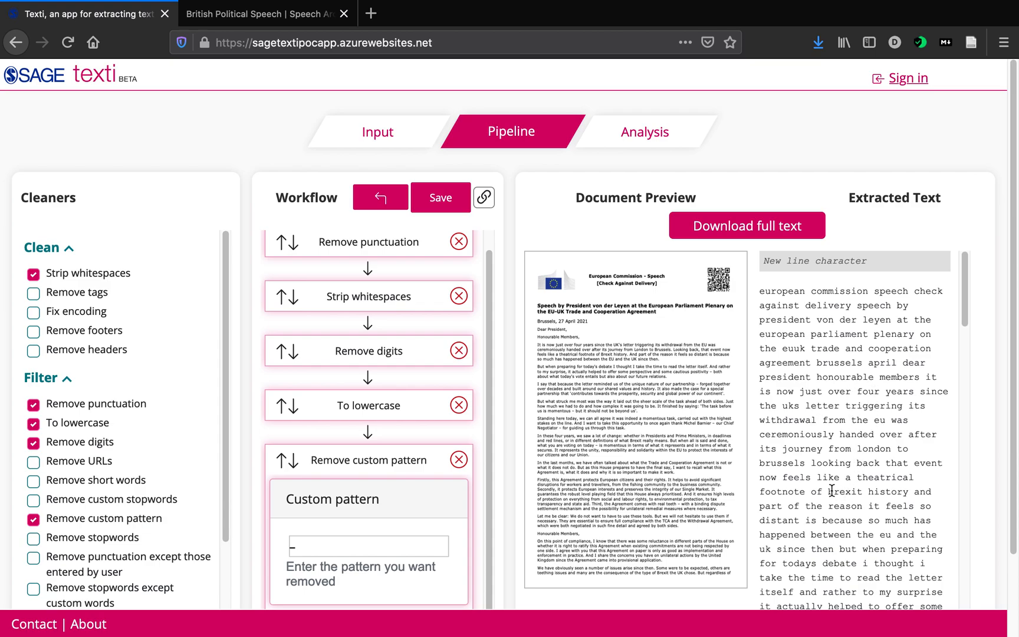
Review the extracted text and bring up the Sign in login dialog.
scroll(down, 3)
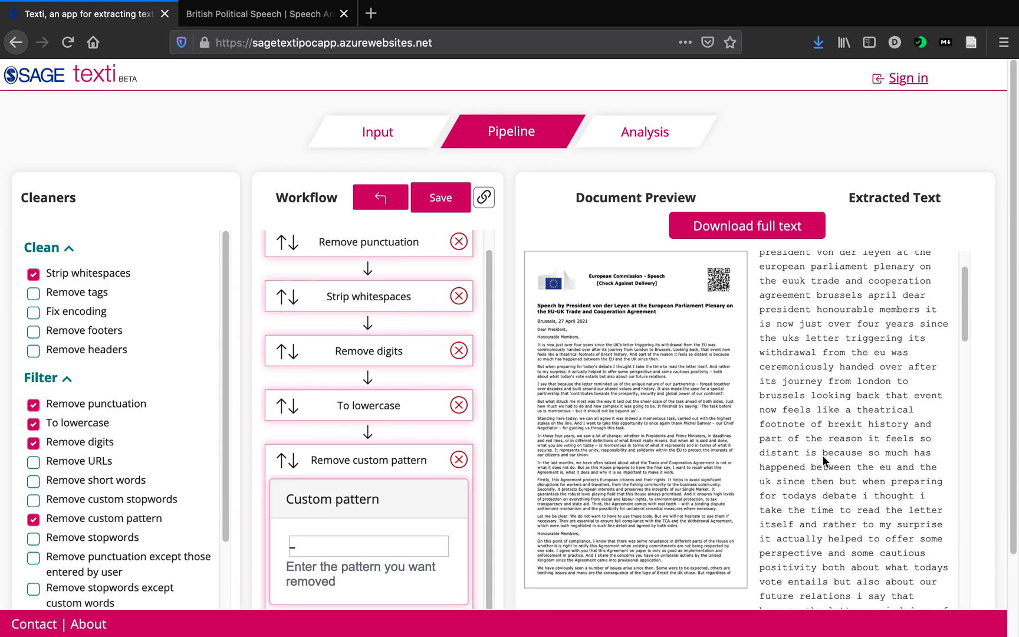
scroll(down, 3)
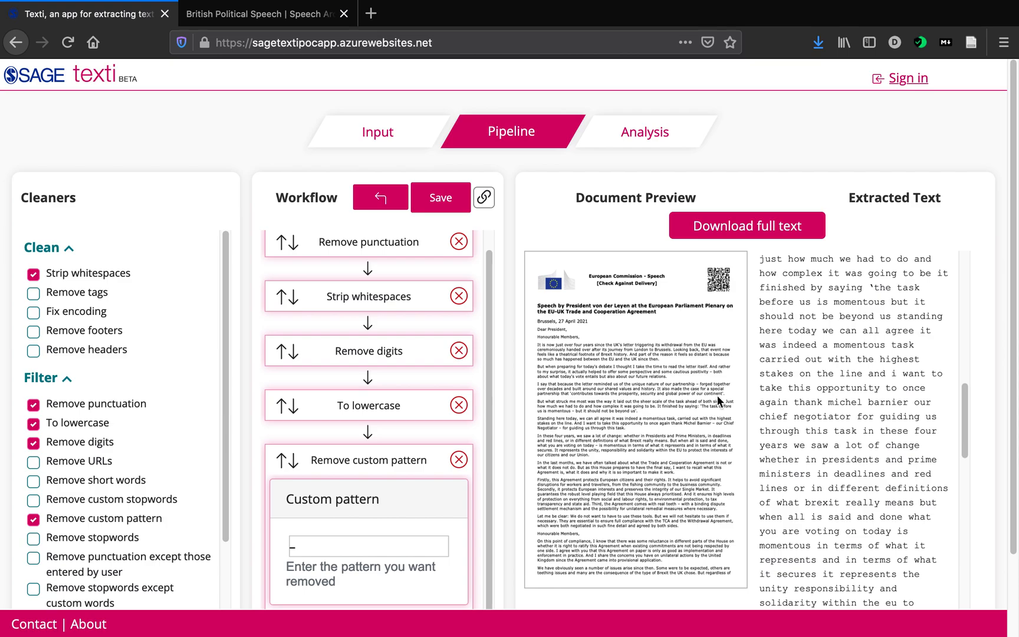
mouse_move(824, 262)
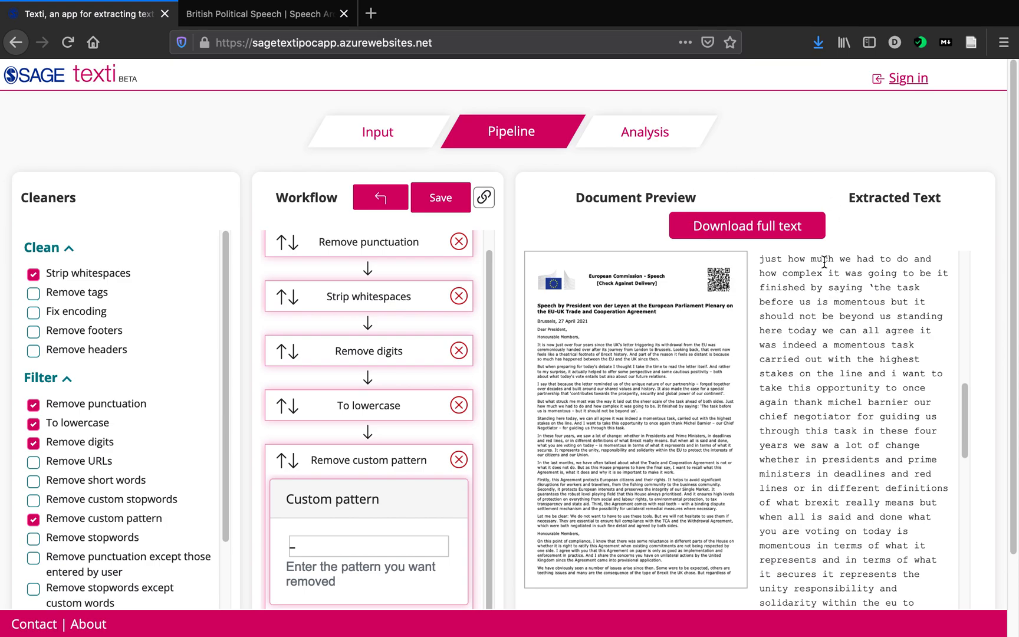
click(920, 78)
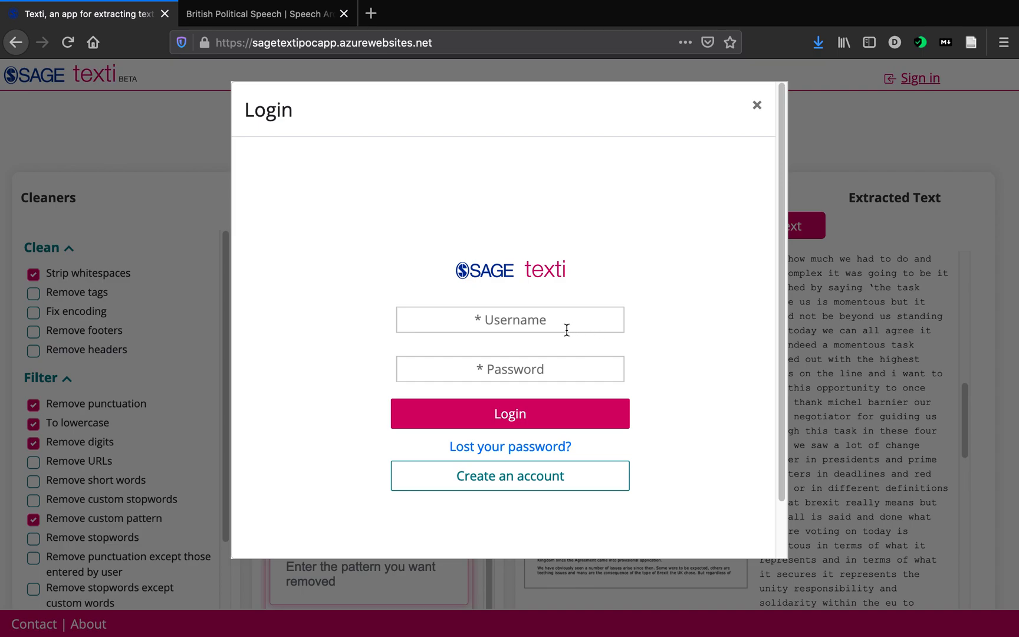
mouse_move(528, 318)
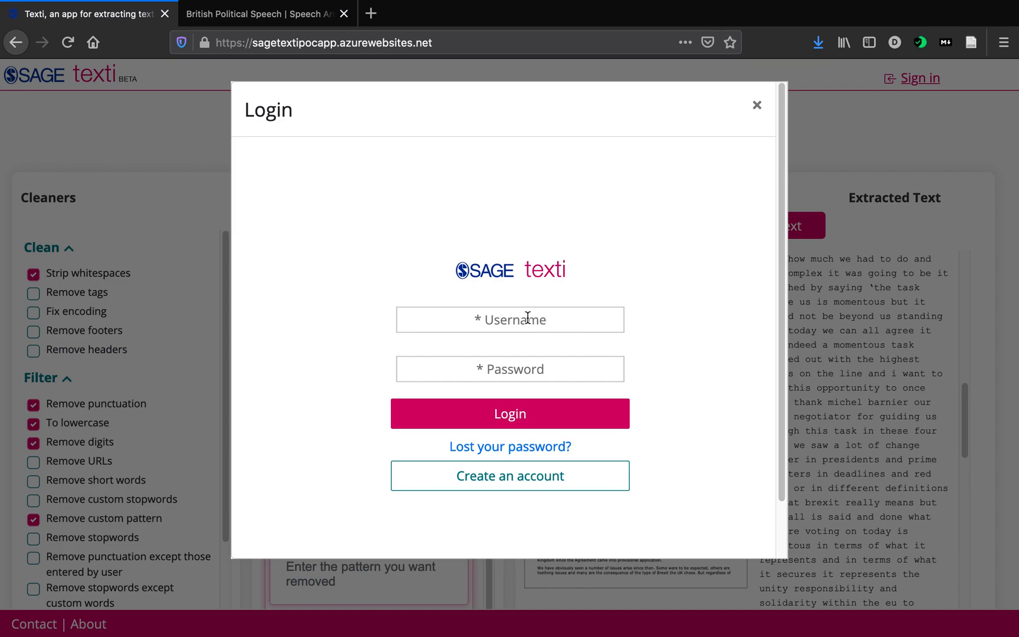
mouse_move(510, 476)
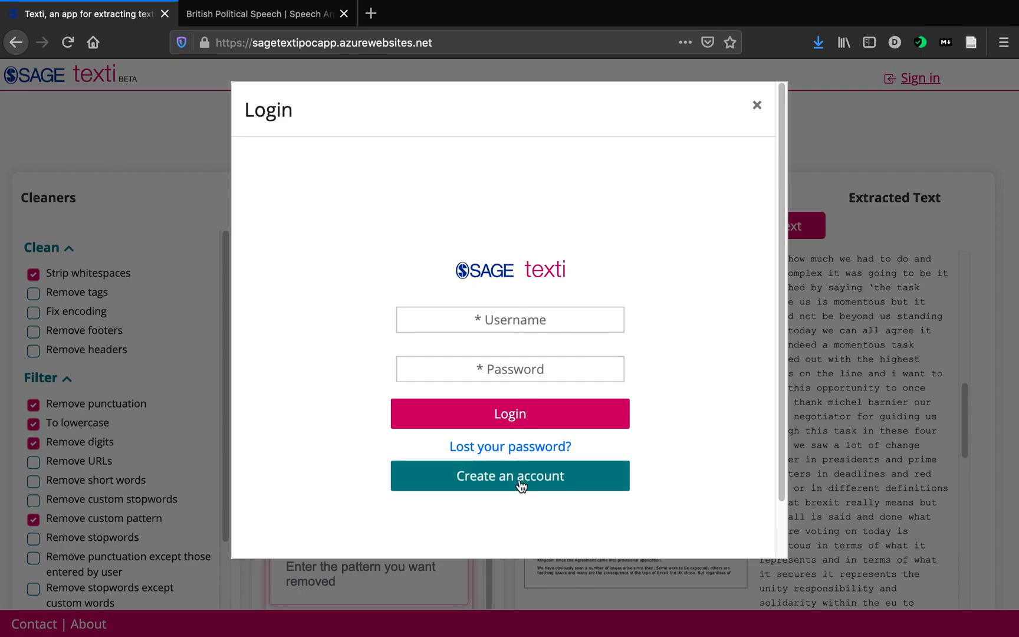
mouse_move(516, 320)
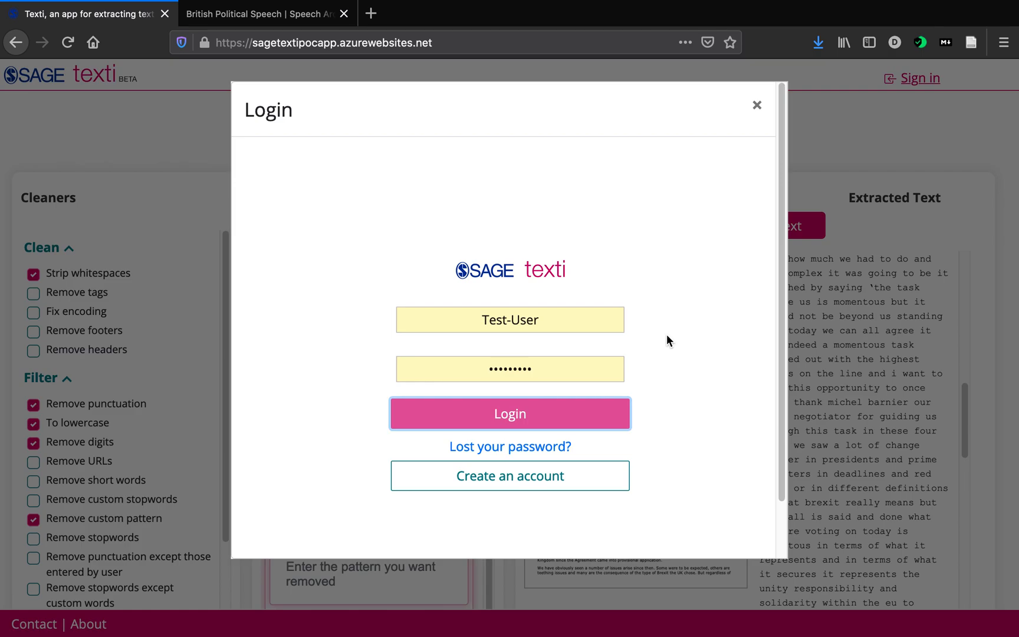
Submit the username and password to log in to the texti account.
click(510, 413)
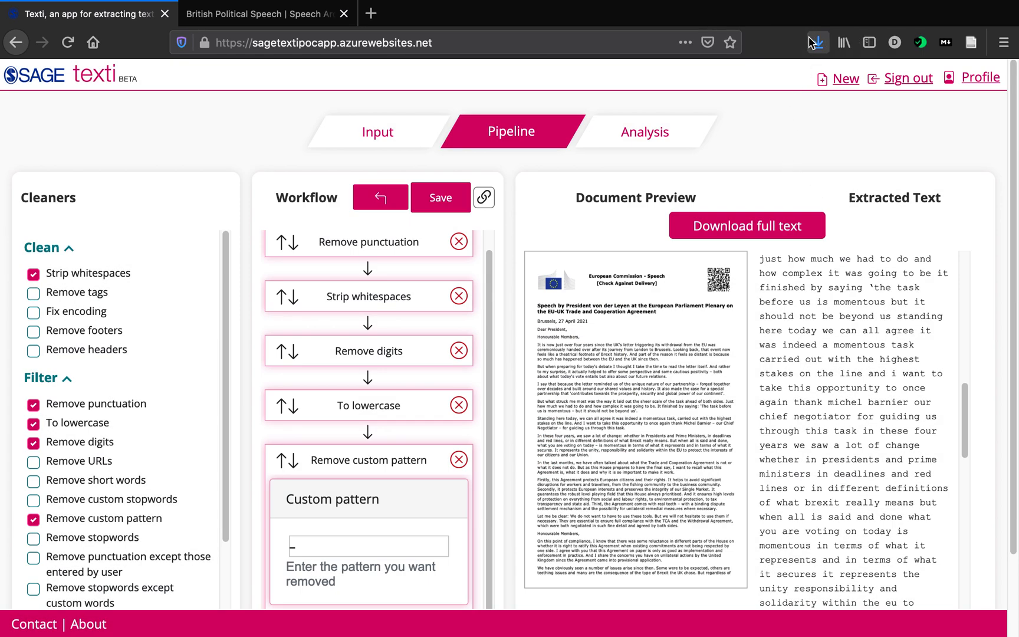
Download the full cleaned text and save it as sample-extracted-1620135612.txt.
click(747, 225)
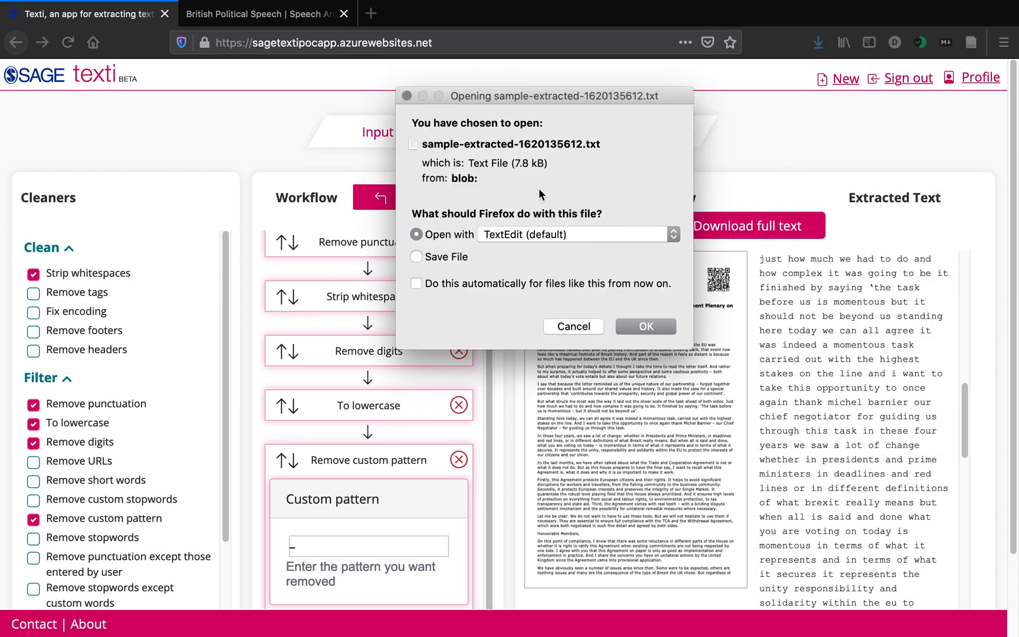
click(416, 256)
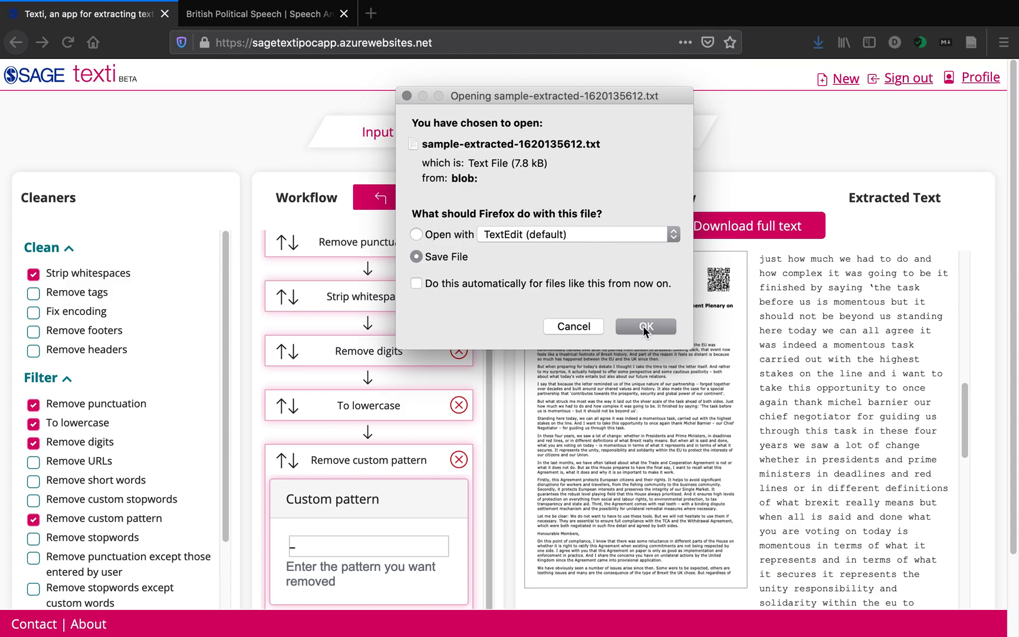
click(645, 326)
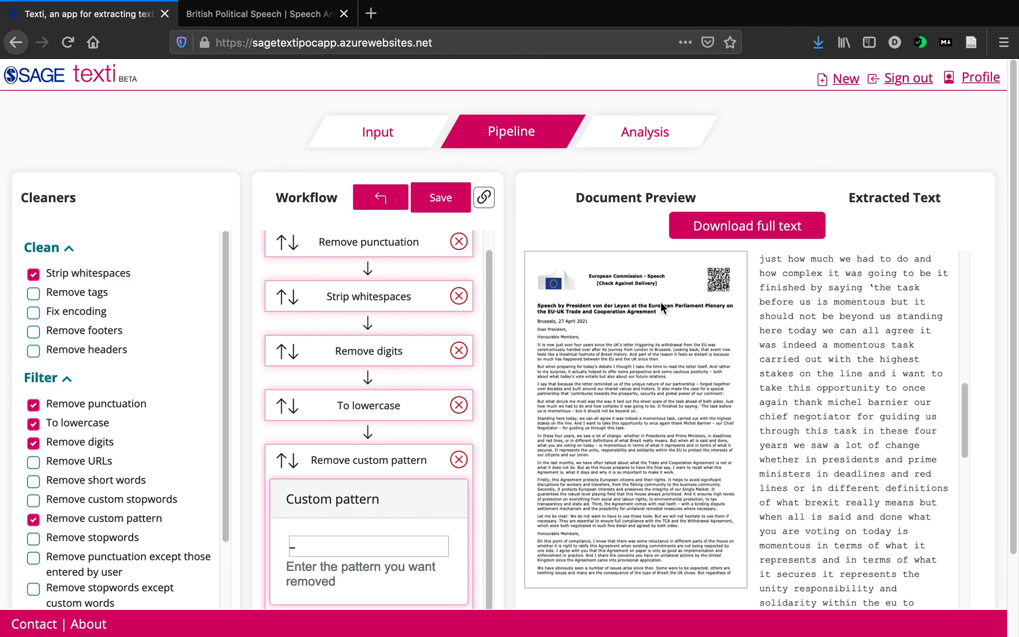
mouse_move(664, 309)
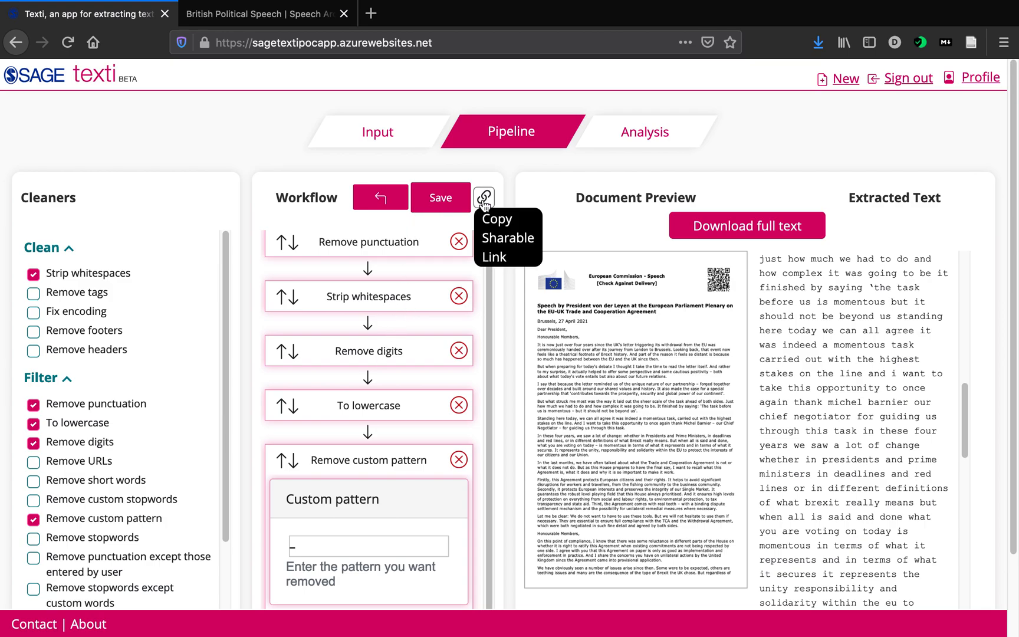
mouse_move(460, 180)
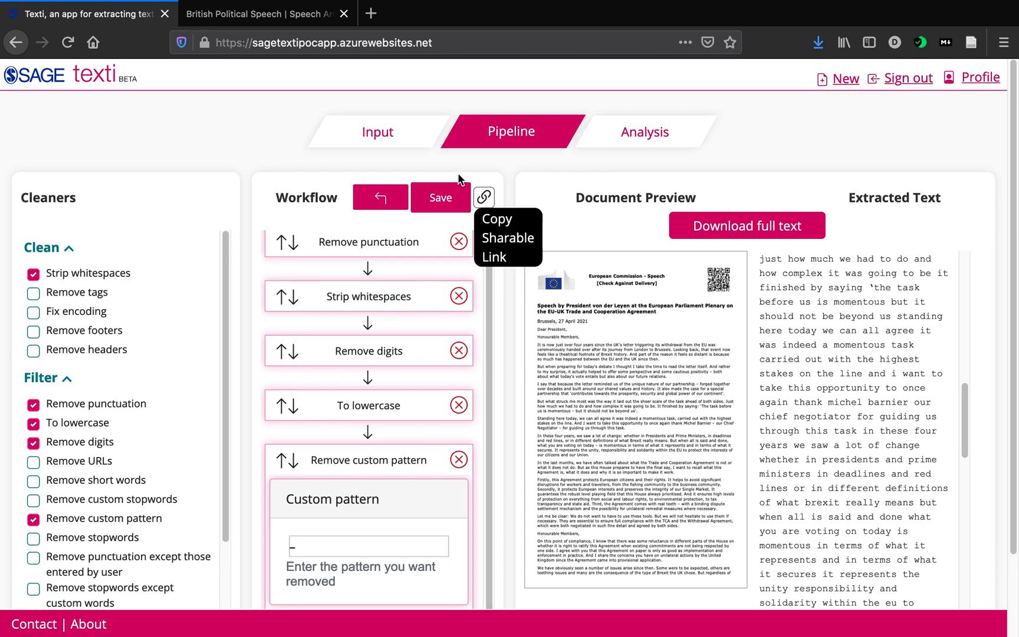
mouse_move(361, 423)
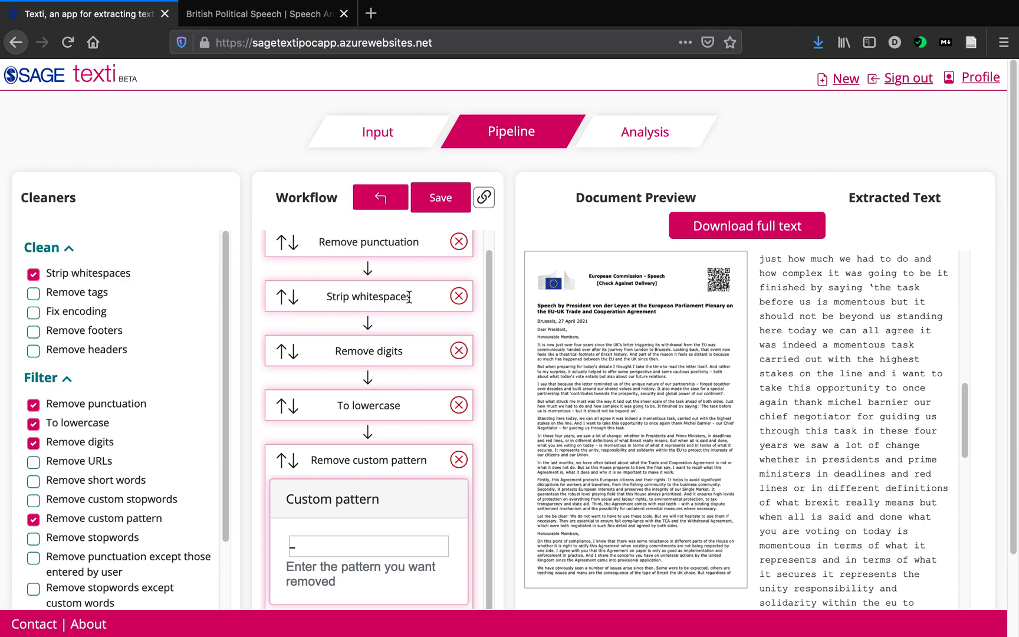
mouse_move(655, 343)
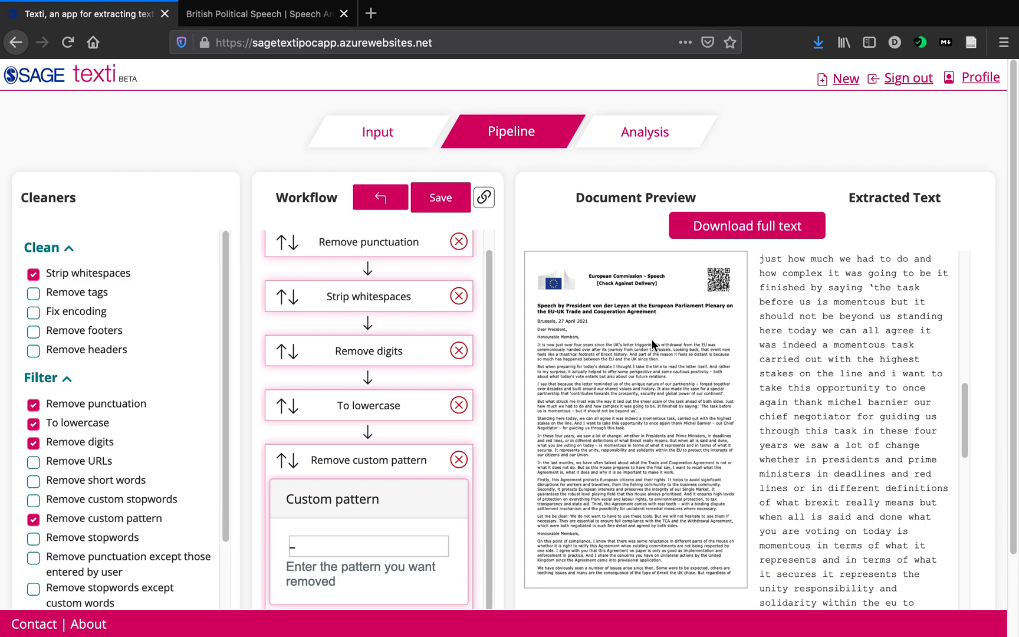
mouse_move(670, 345)
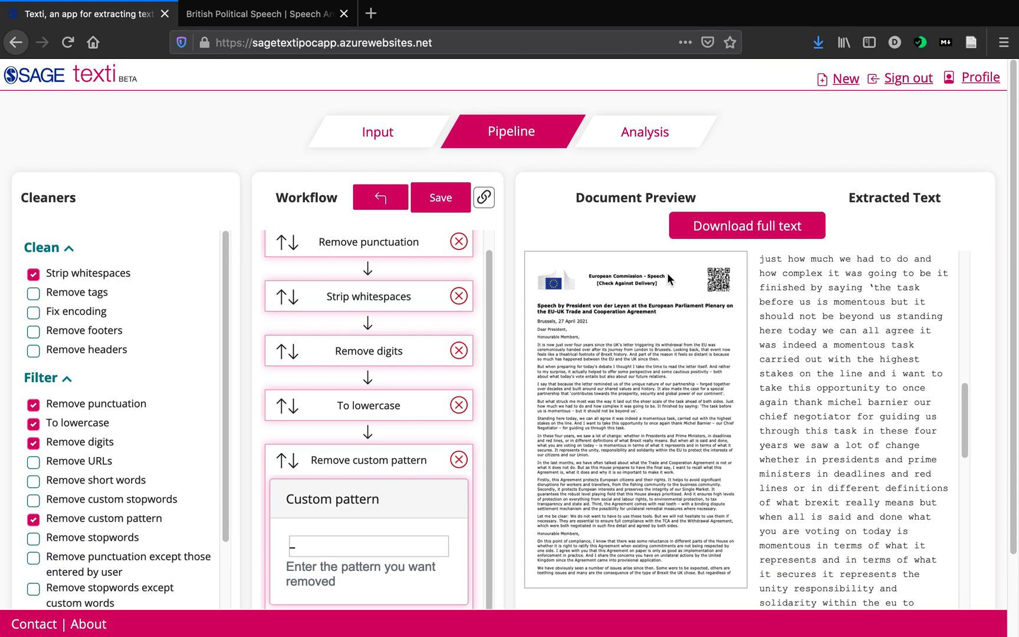
mouse_move(533, 212)
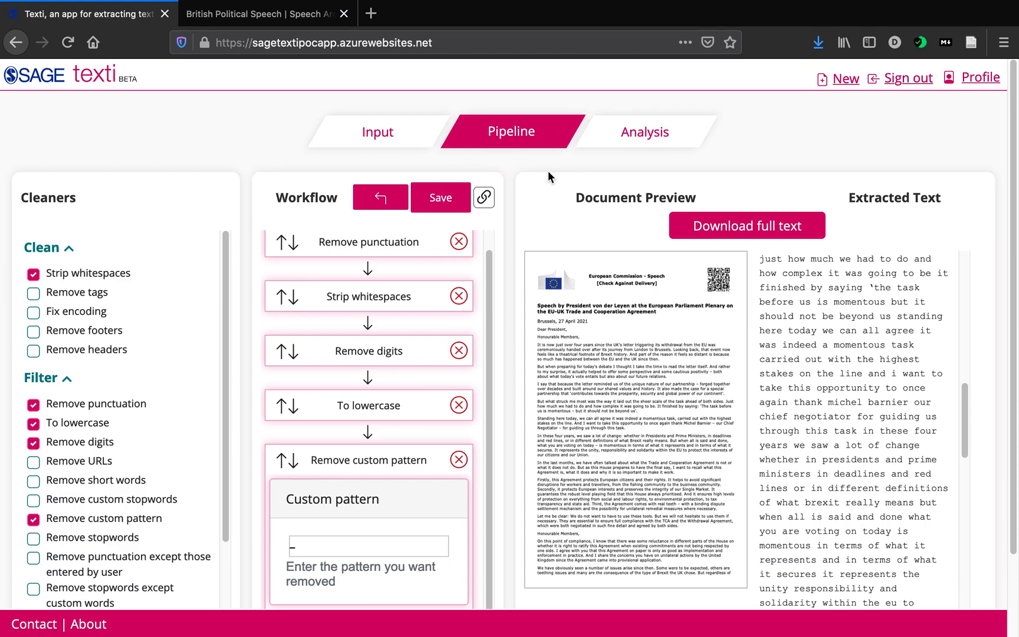
mouse_move(627, 307)
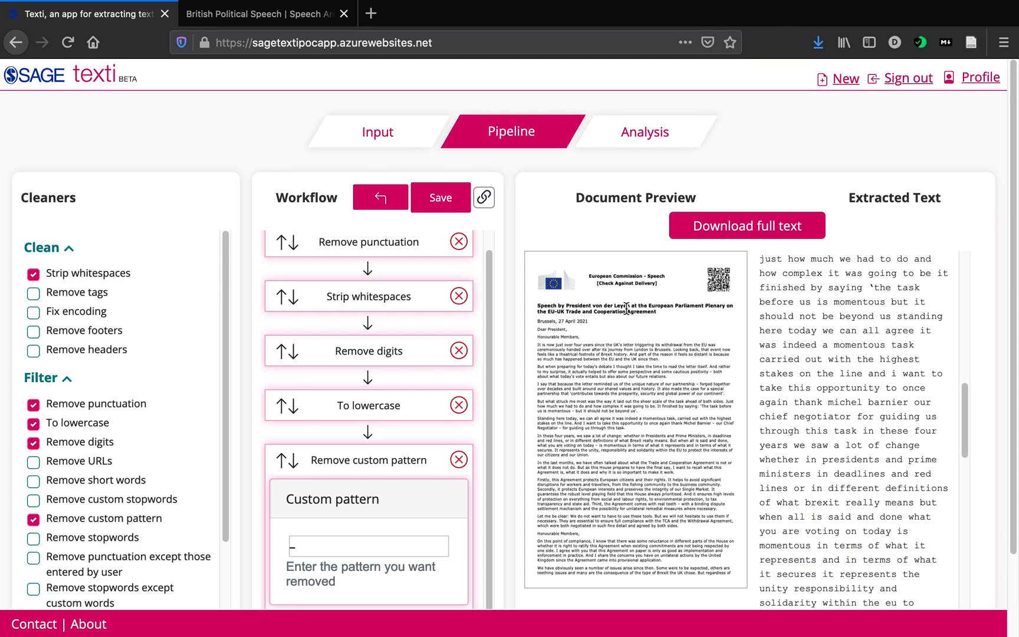
Start a new extraction job, returning to the Input stage for a file or URL.
click(377, 131)
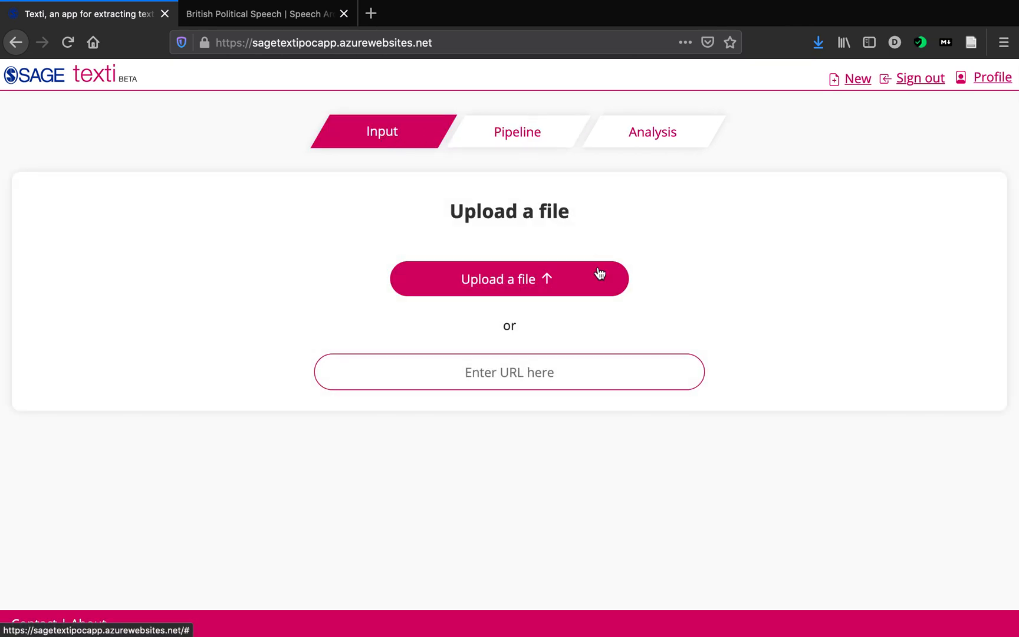
mouse_move(503, 292)
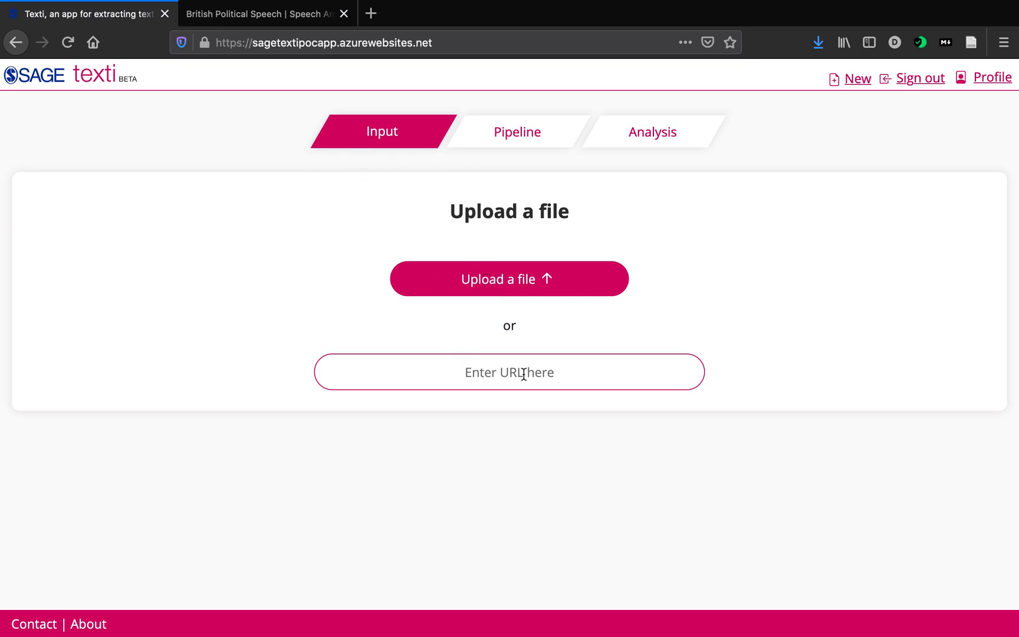
mouse_move(379, 200)
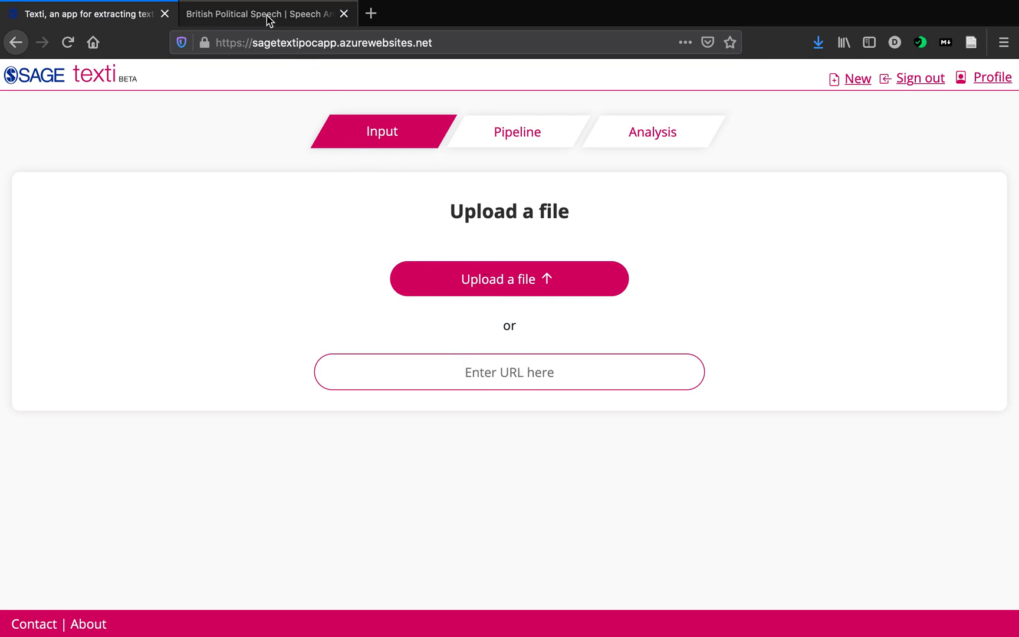
Open Leader's speech, Brighton 2018 in the British Political Speech archive and copy its address.
click(259, 14)
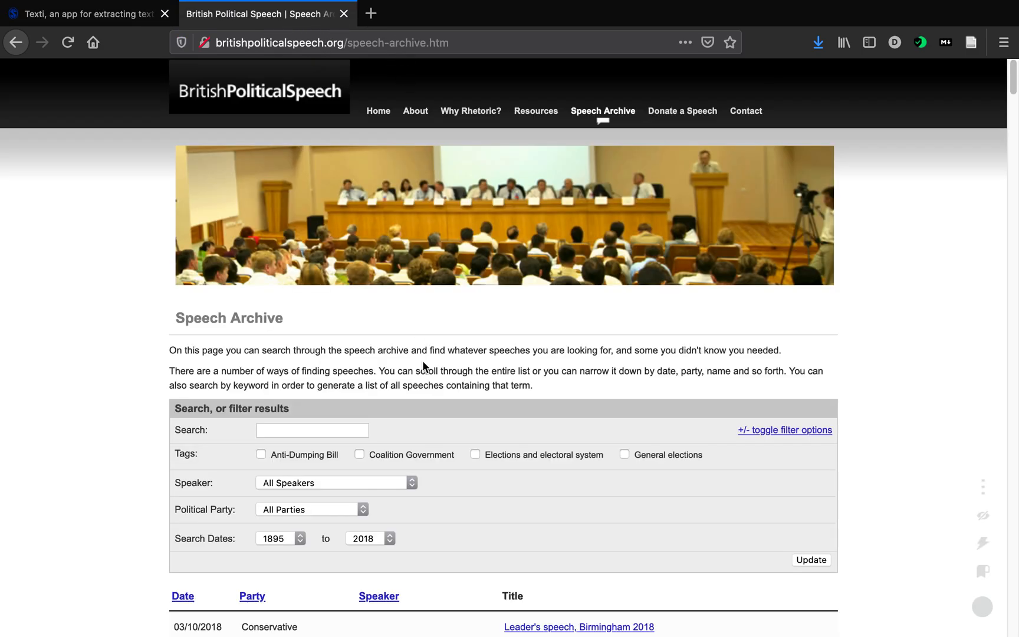
scroll(down, 3)
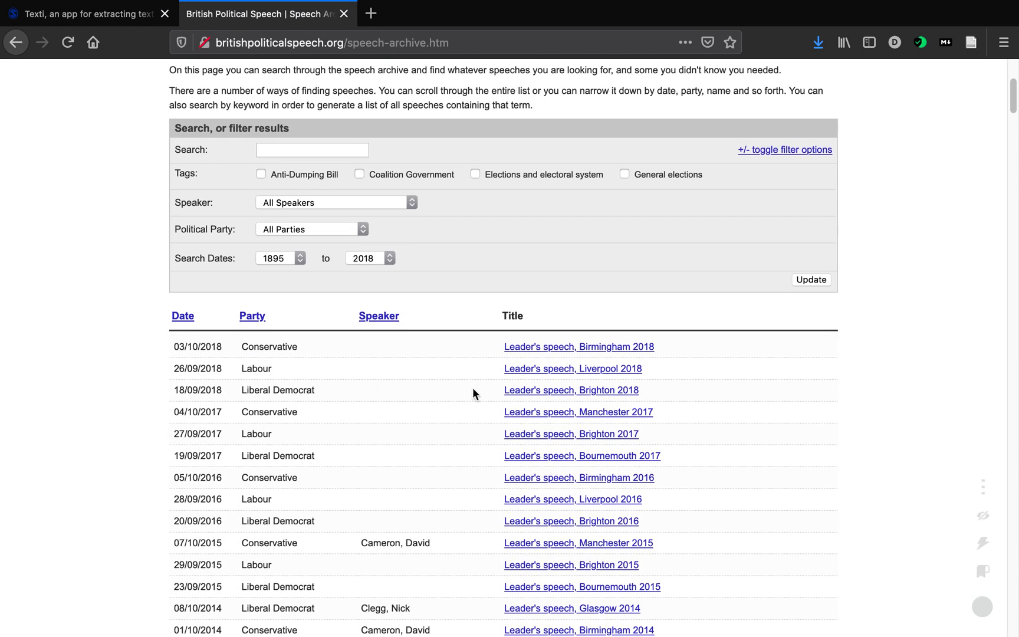
click(571, 390)
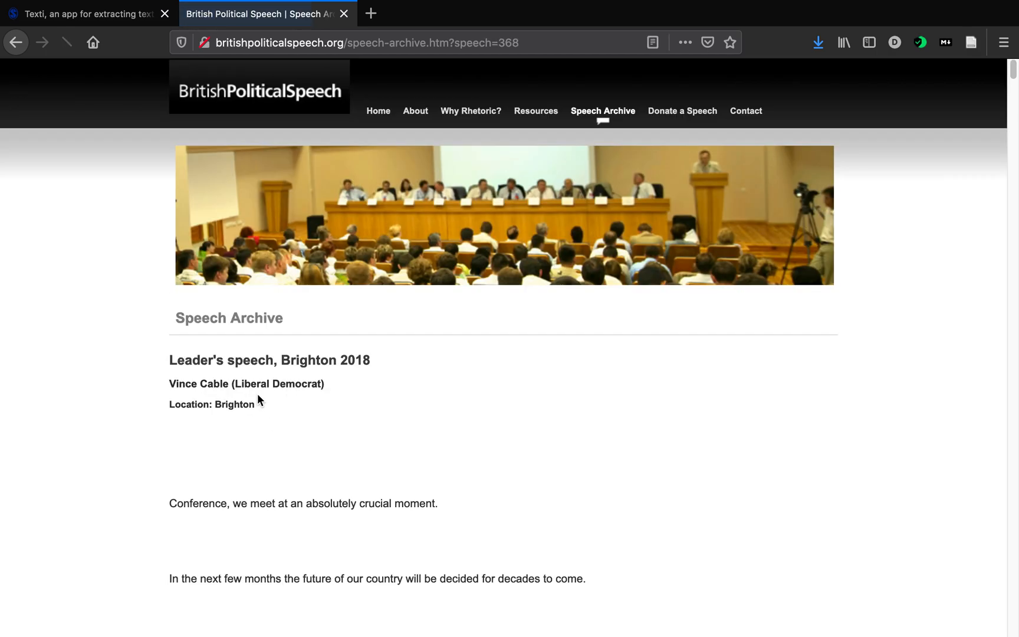
scroll(down, 3)
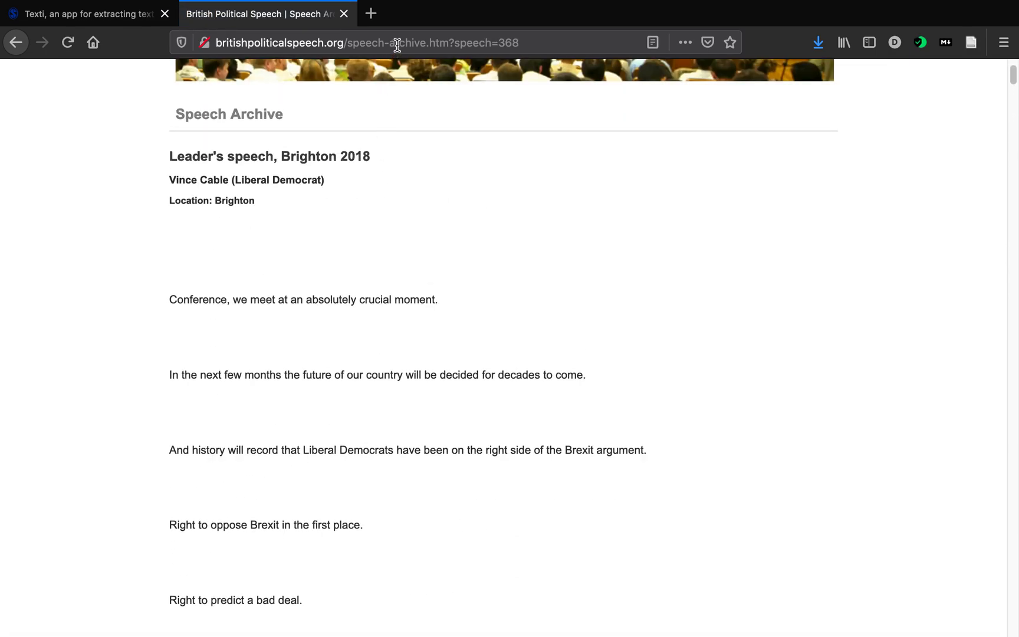
click(366, 43)
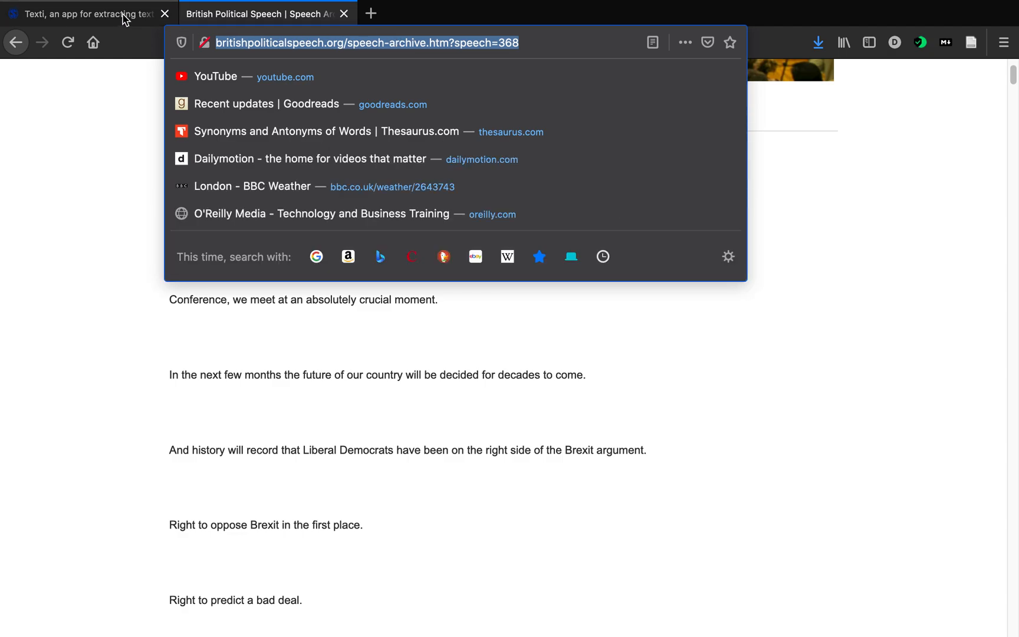
click(85, 14)
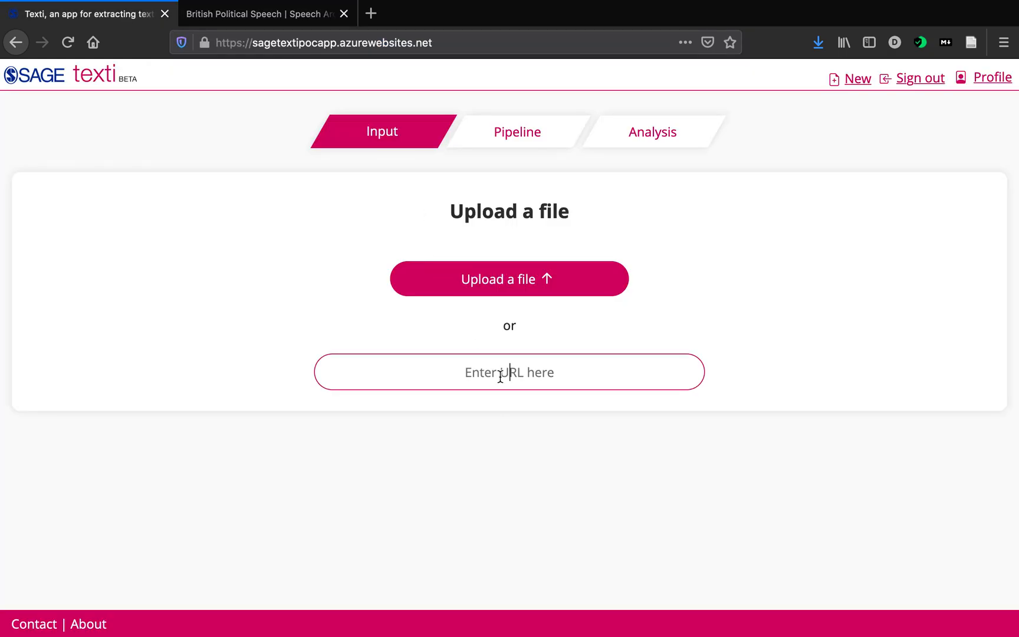
text(http://britishpoliticalspeech.org/speech-archive.htm?speech=368)
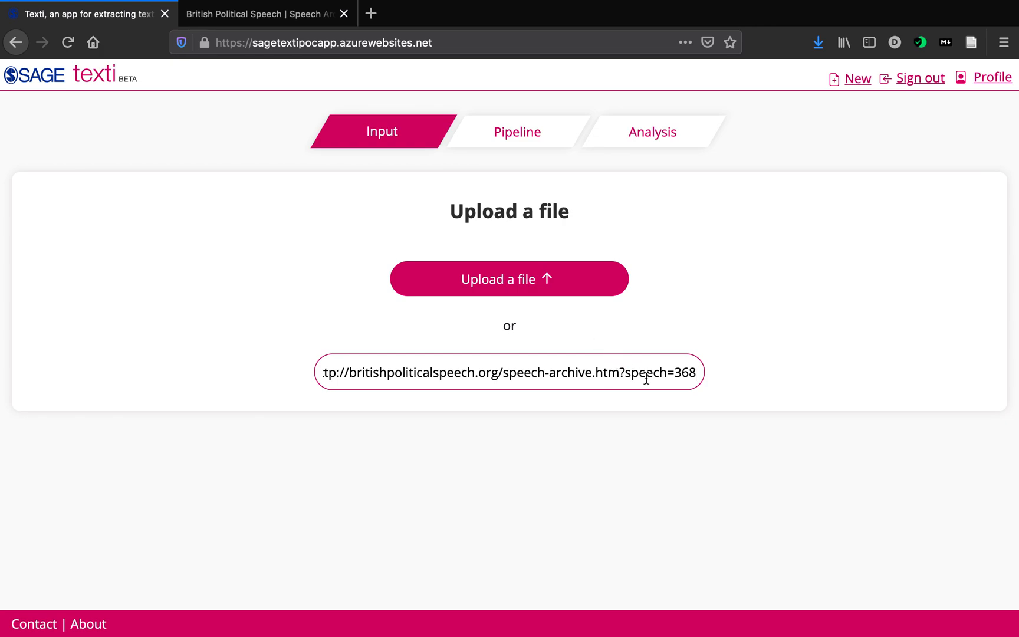
click(517, 131)
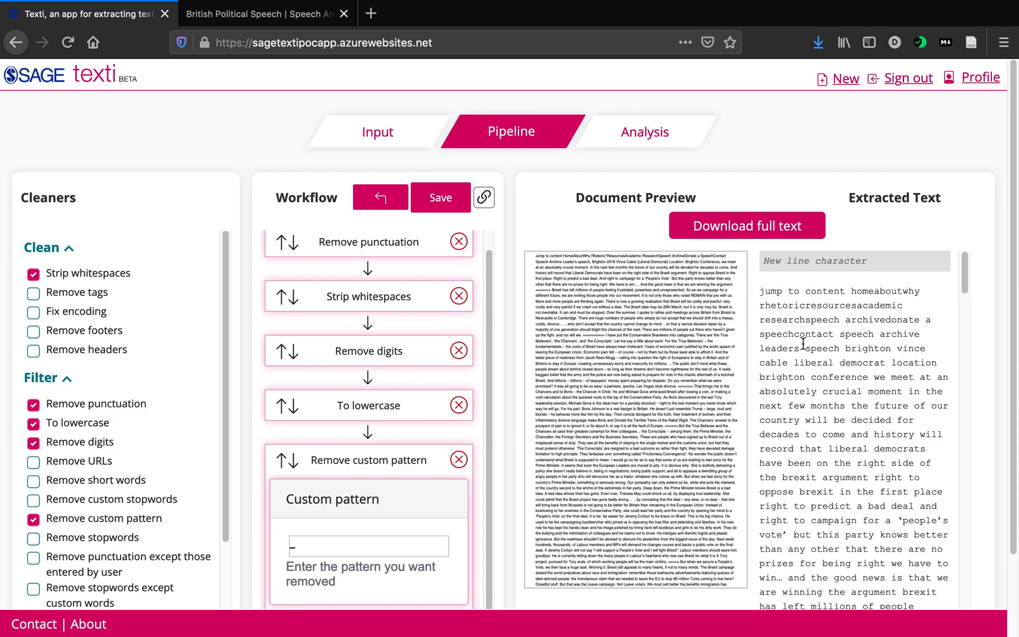
Scroll down the Extracted Text panel to review the processed Brighton 2018 speech.
scroll(down, 3)
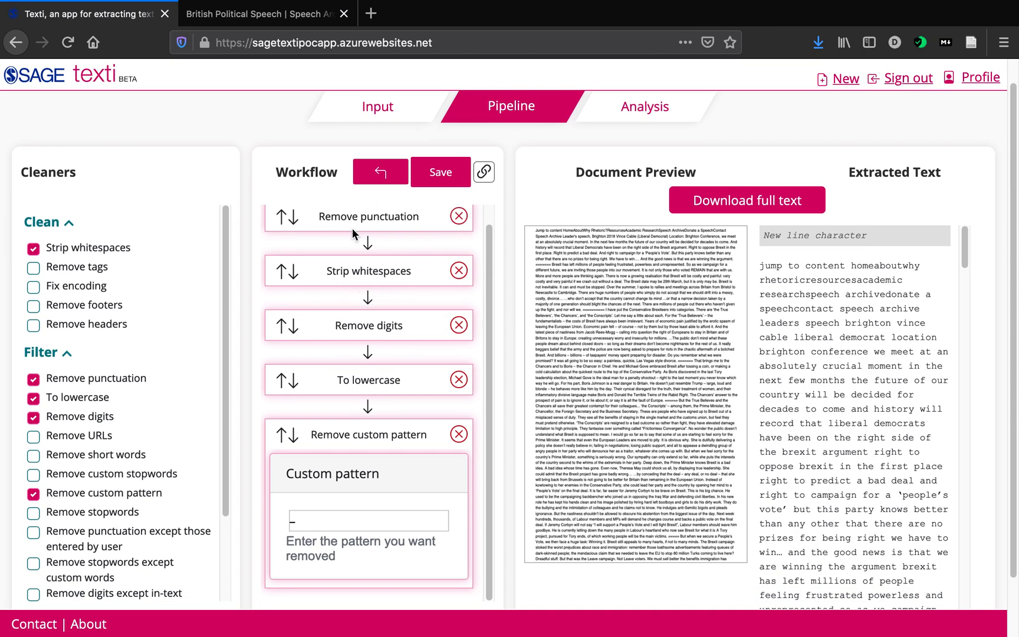
mouse_move(369, 336)
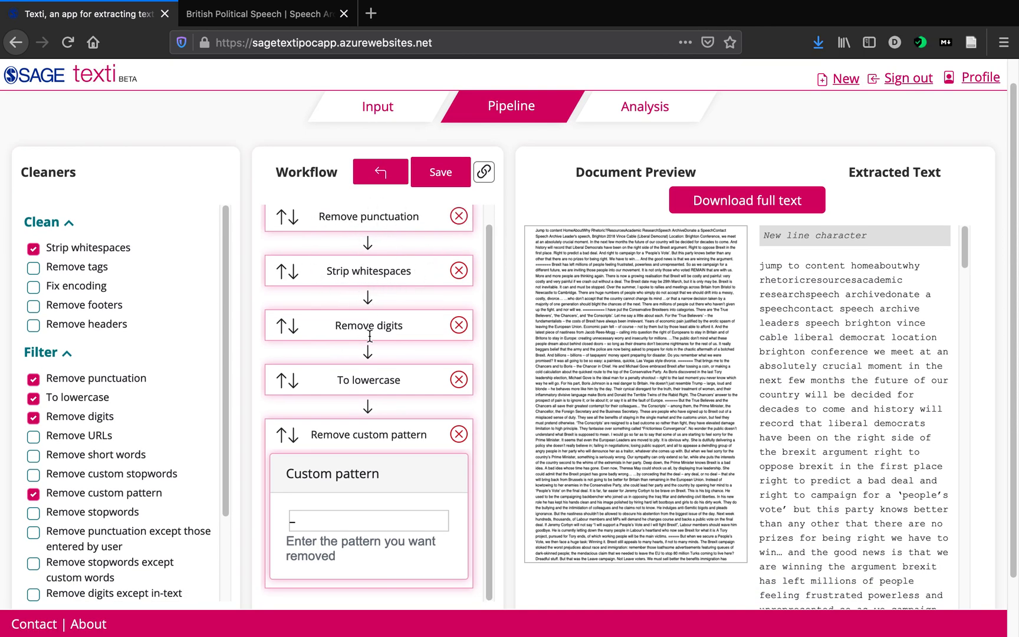
mouse_move(762, 473)
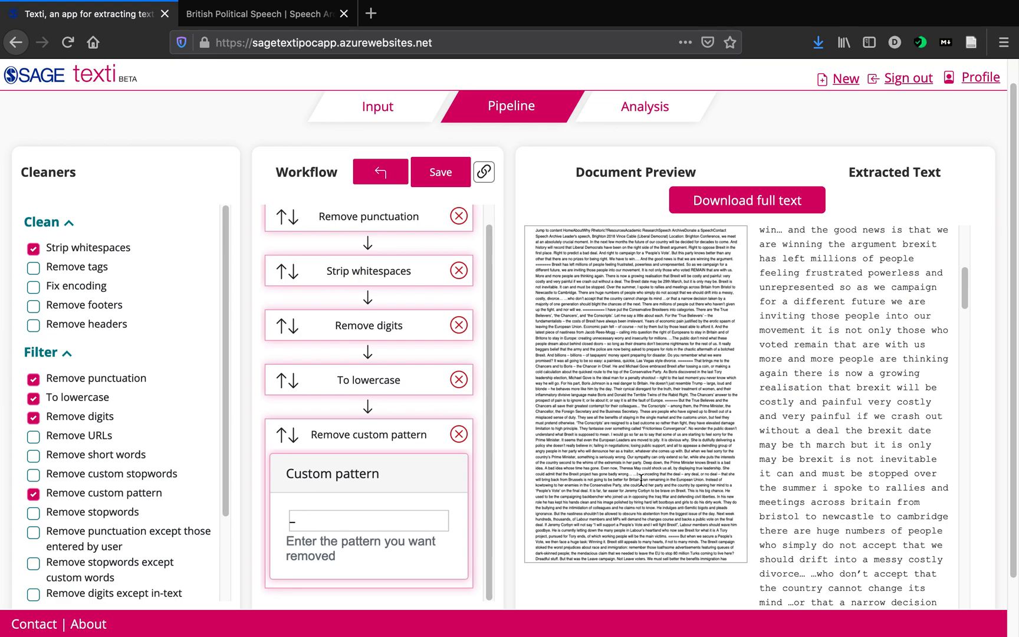
scroll(down, 3)
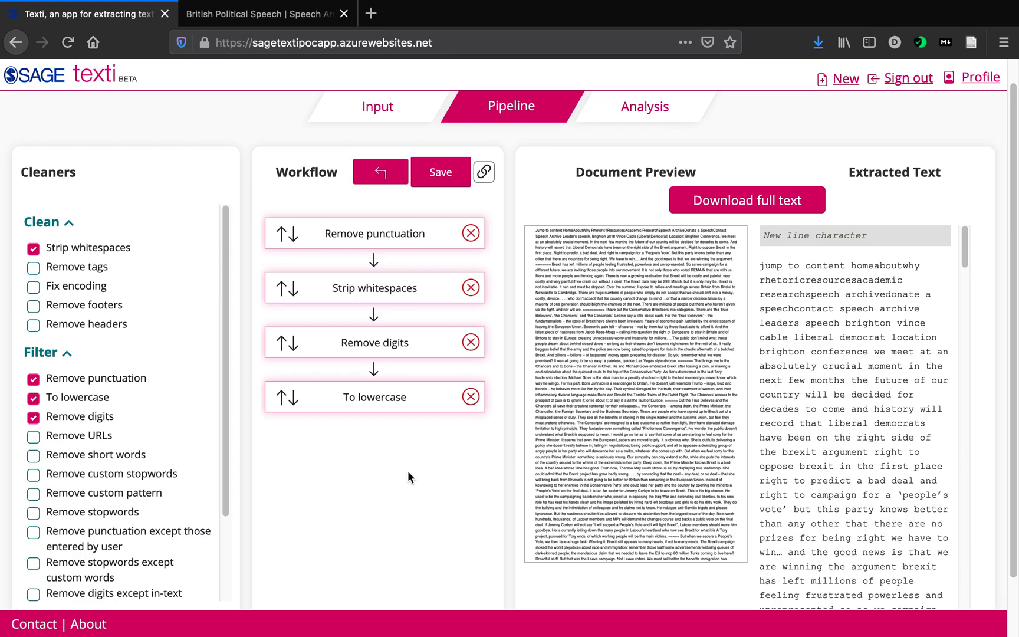
mouse_move(594, 253)
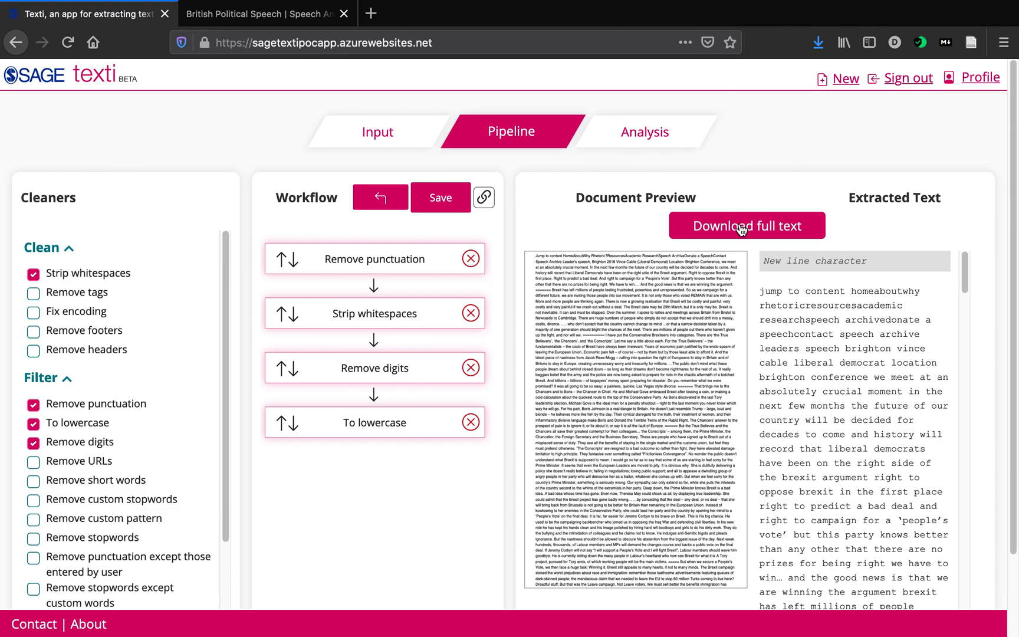
mouse_move(464, 305)
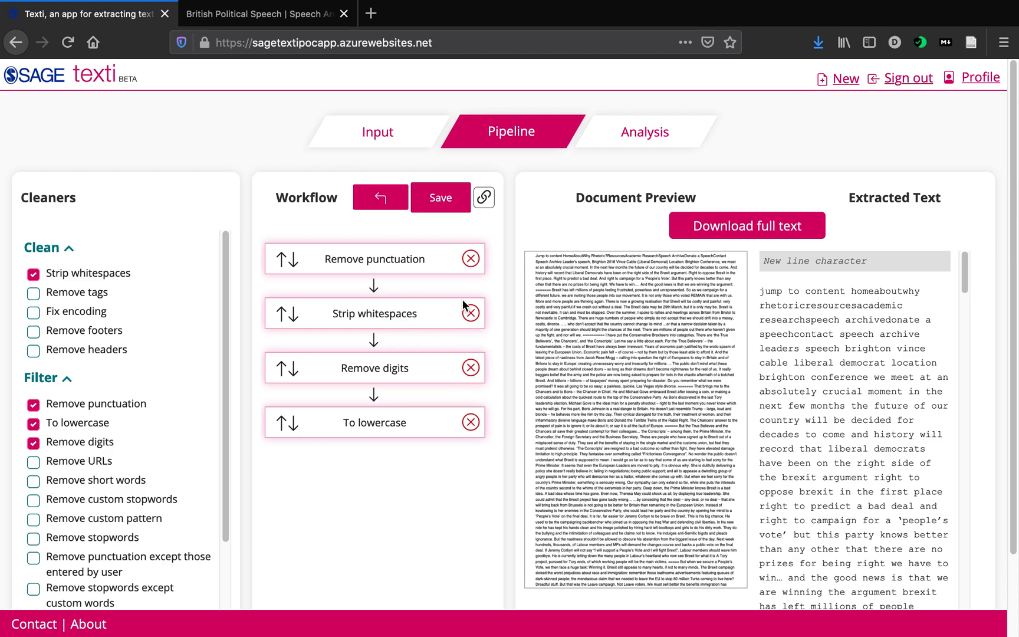
mouse_move(769, 191)
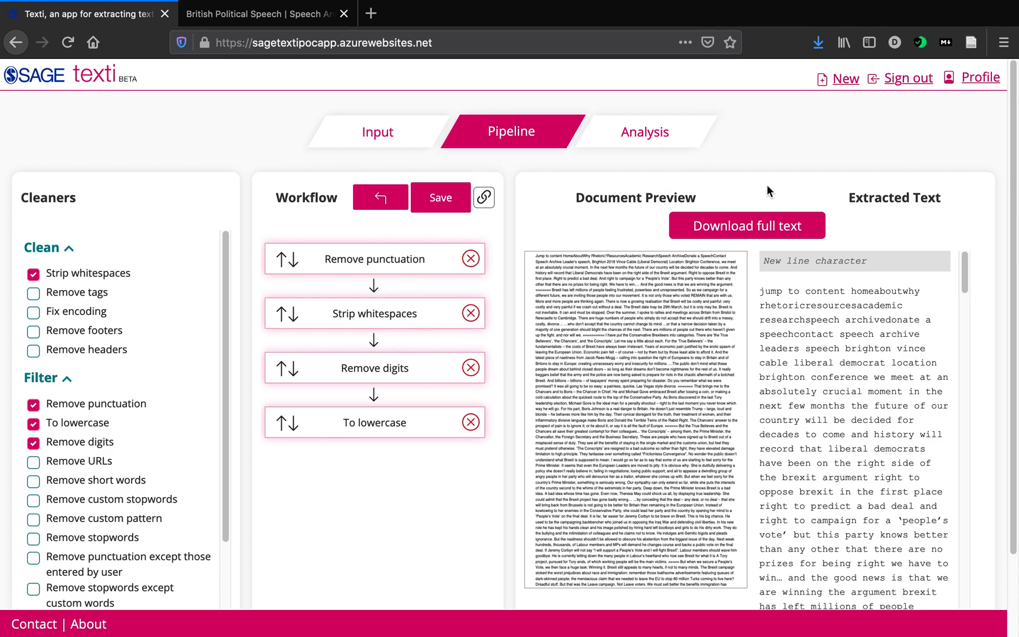
mouse_move(556, 306)
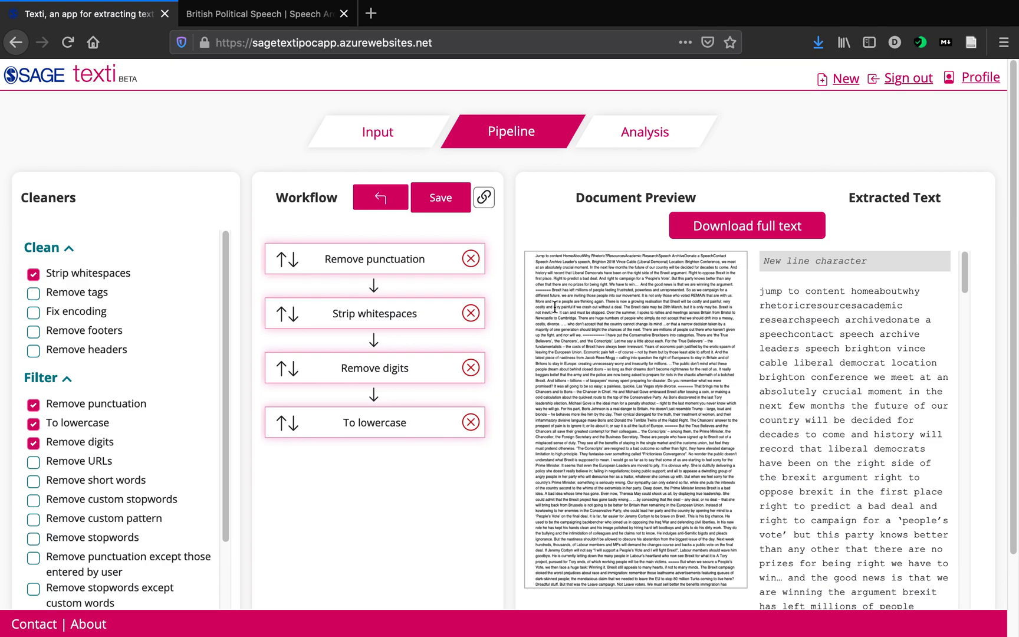
mouse_move(410, 404)
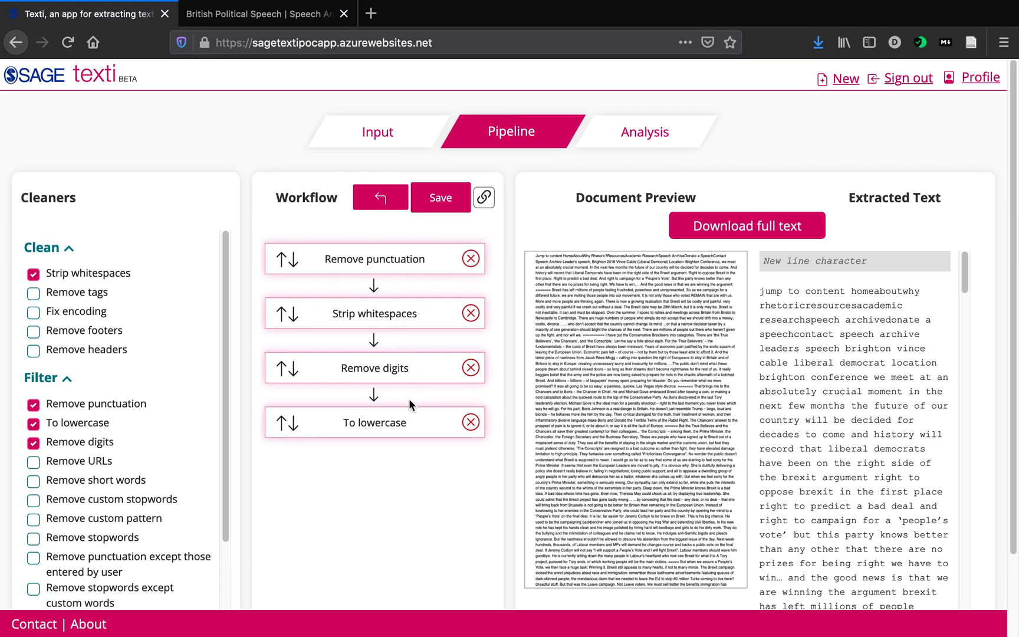
mouse_move(332, 293)
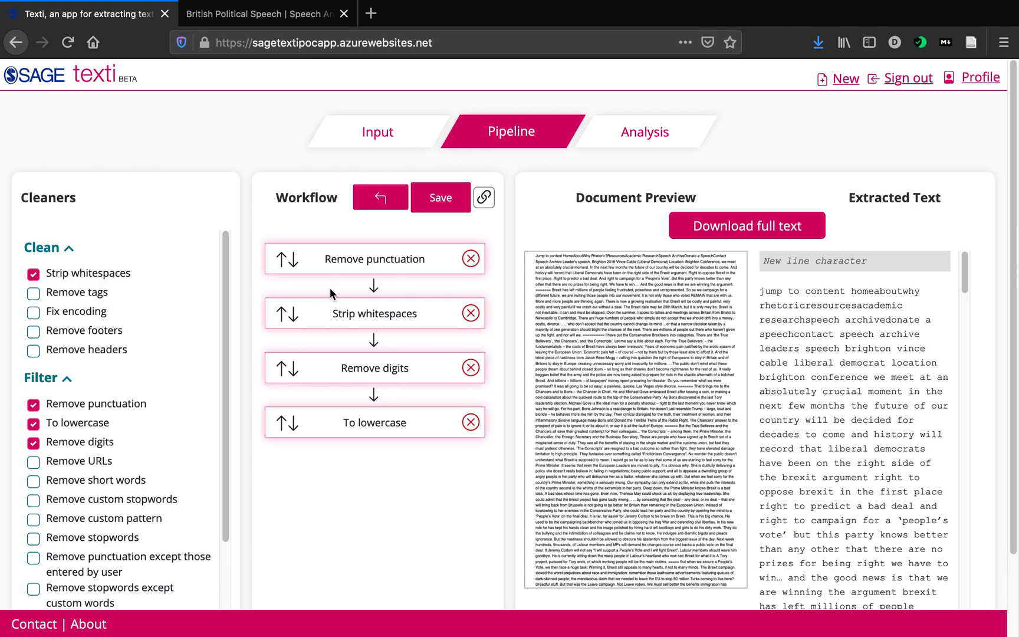